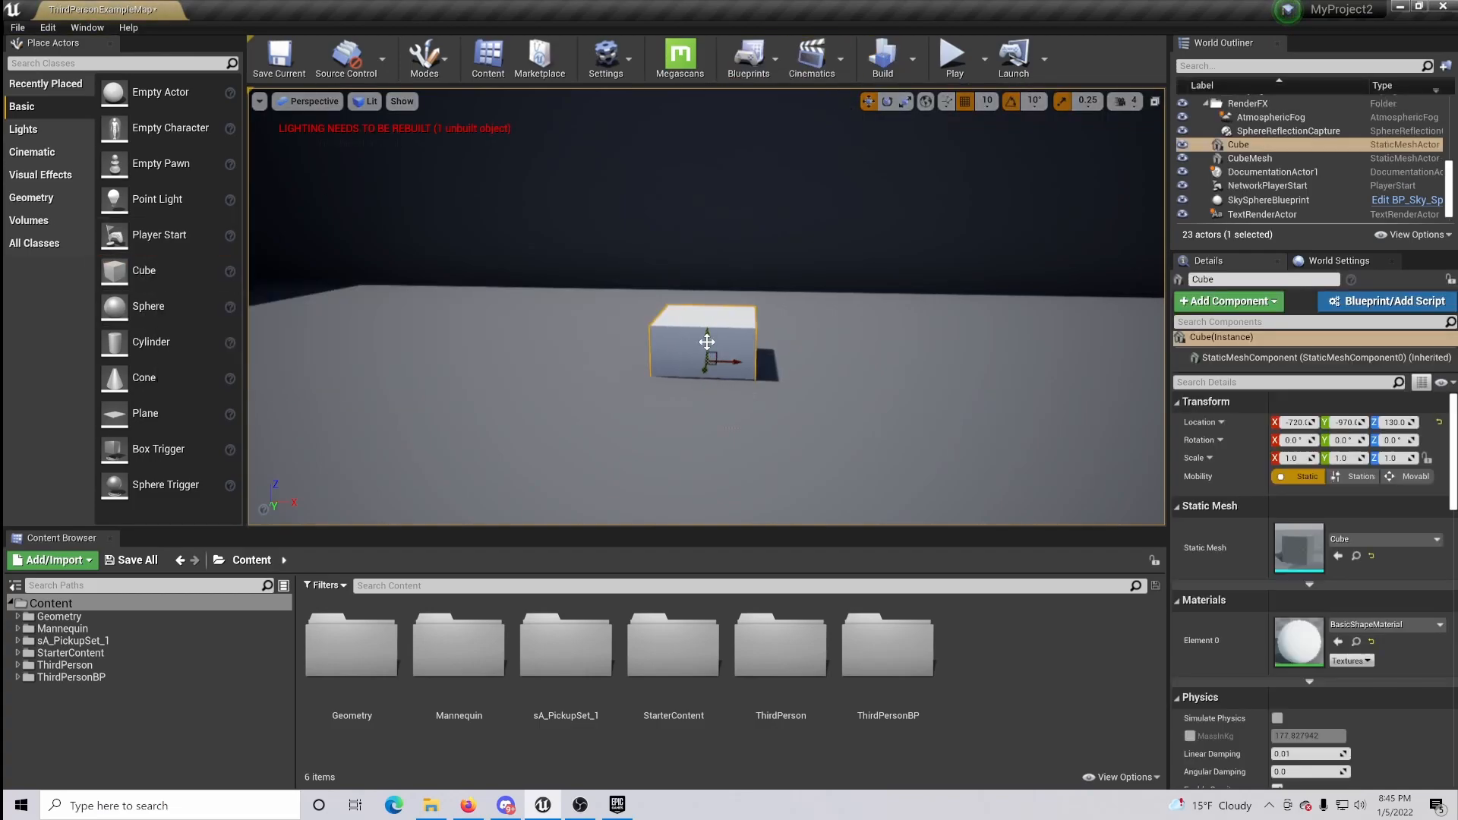
Step: Raise the cube above the floor and rename the actor 'rotate' in the World Outliner
left_click_drag(706, 334, 706, 270)
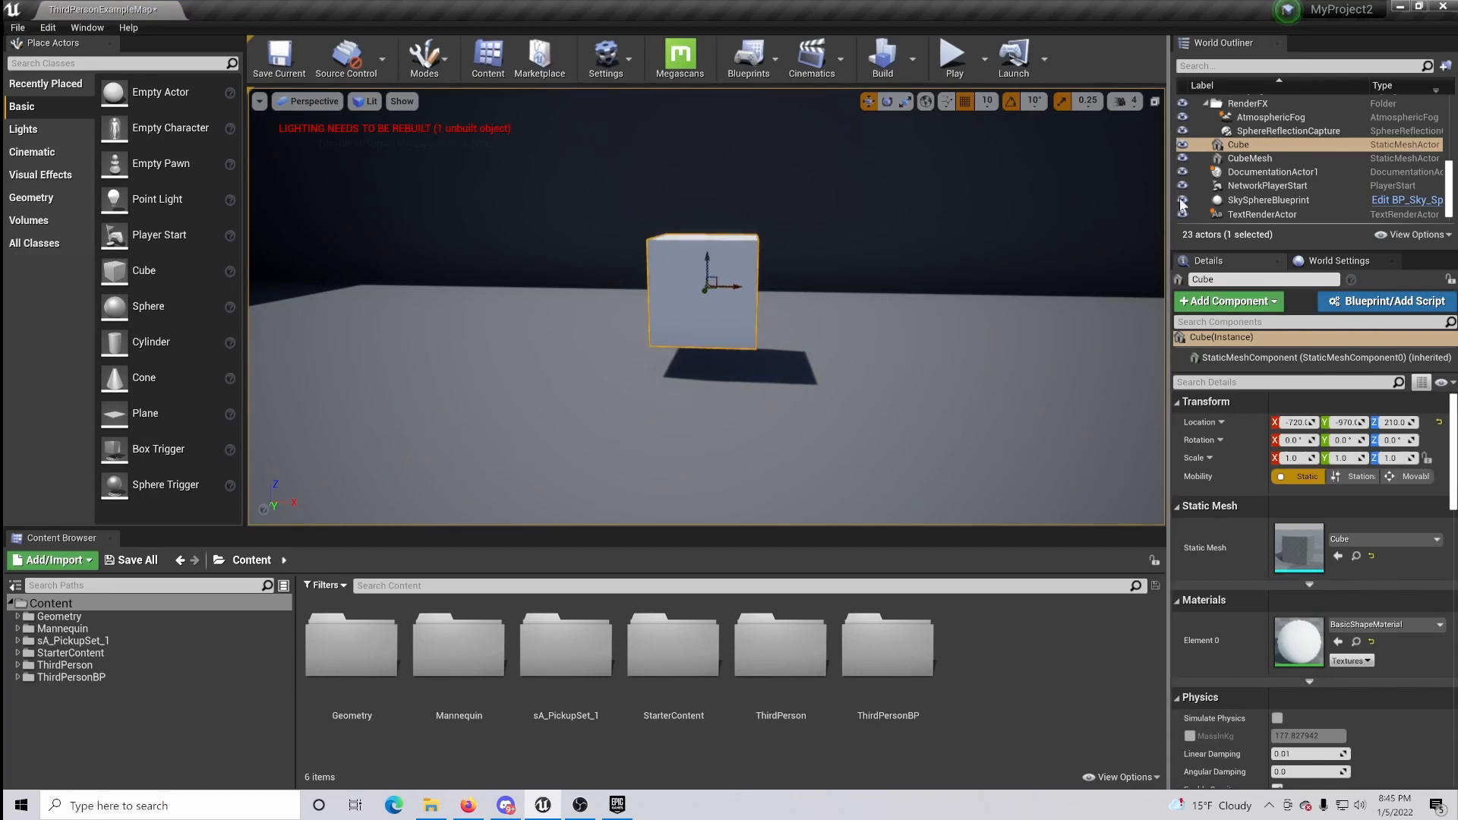
right_click(1238, 144)
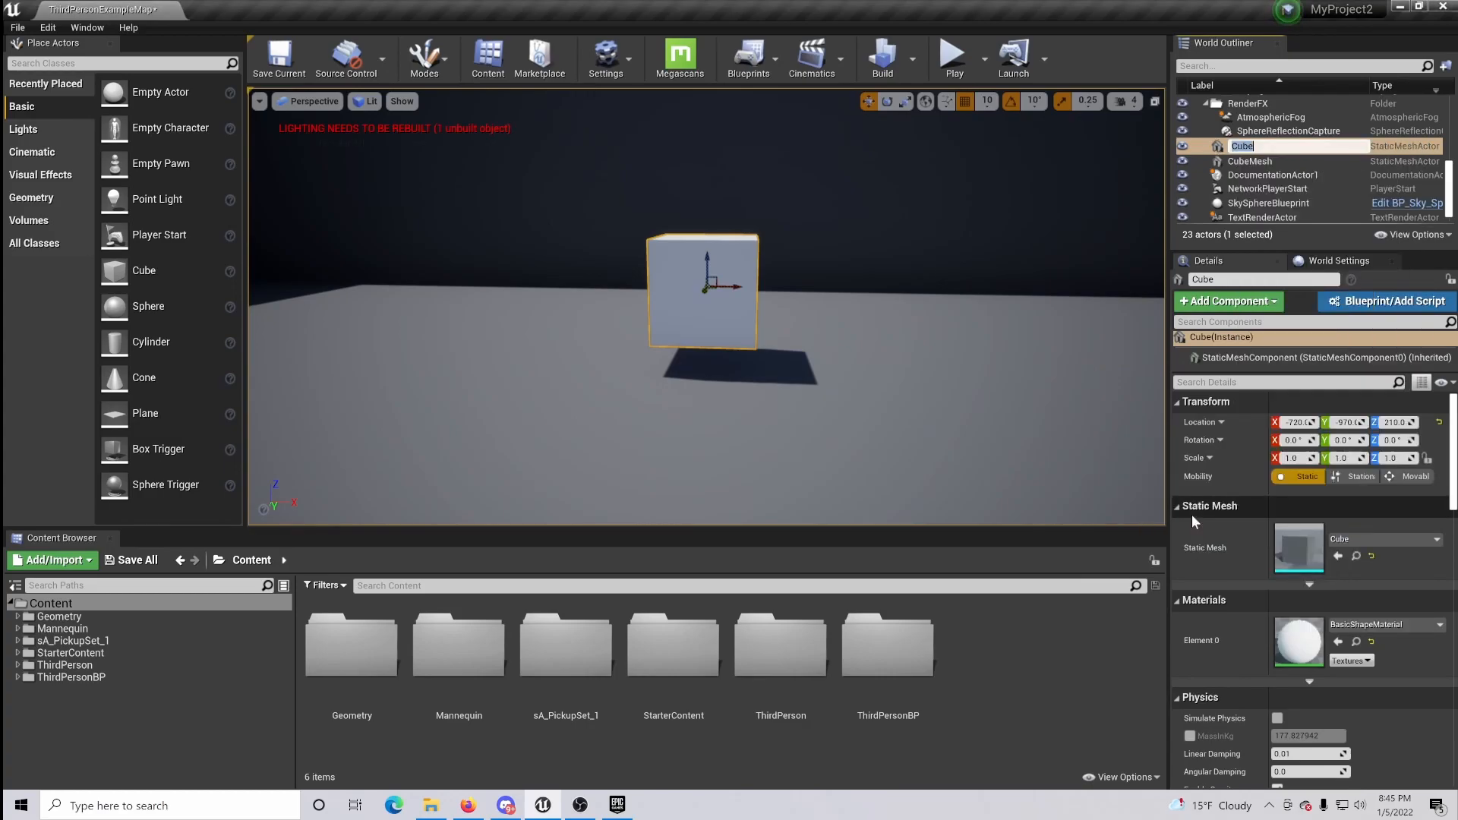
type("rotate")
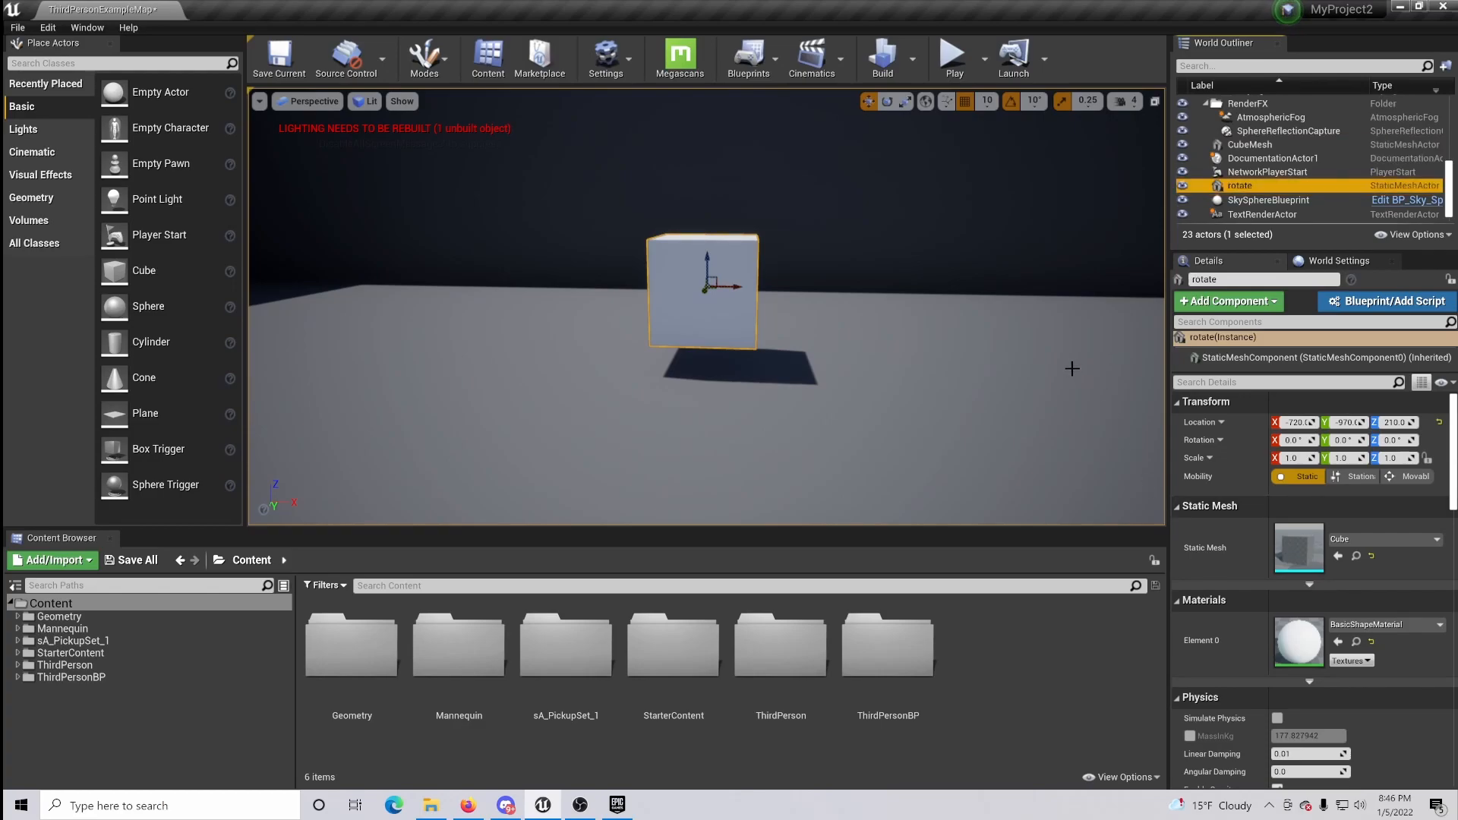
mouse_move(1415, 475)
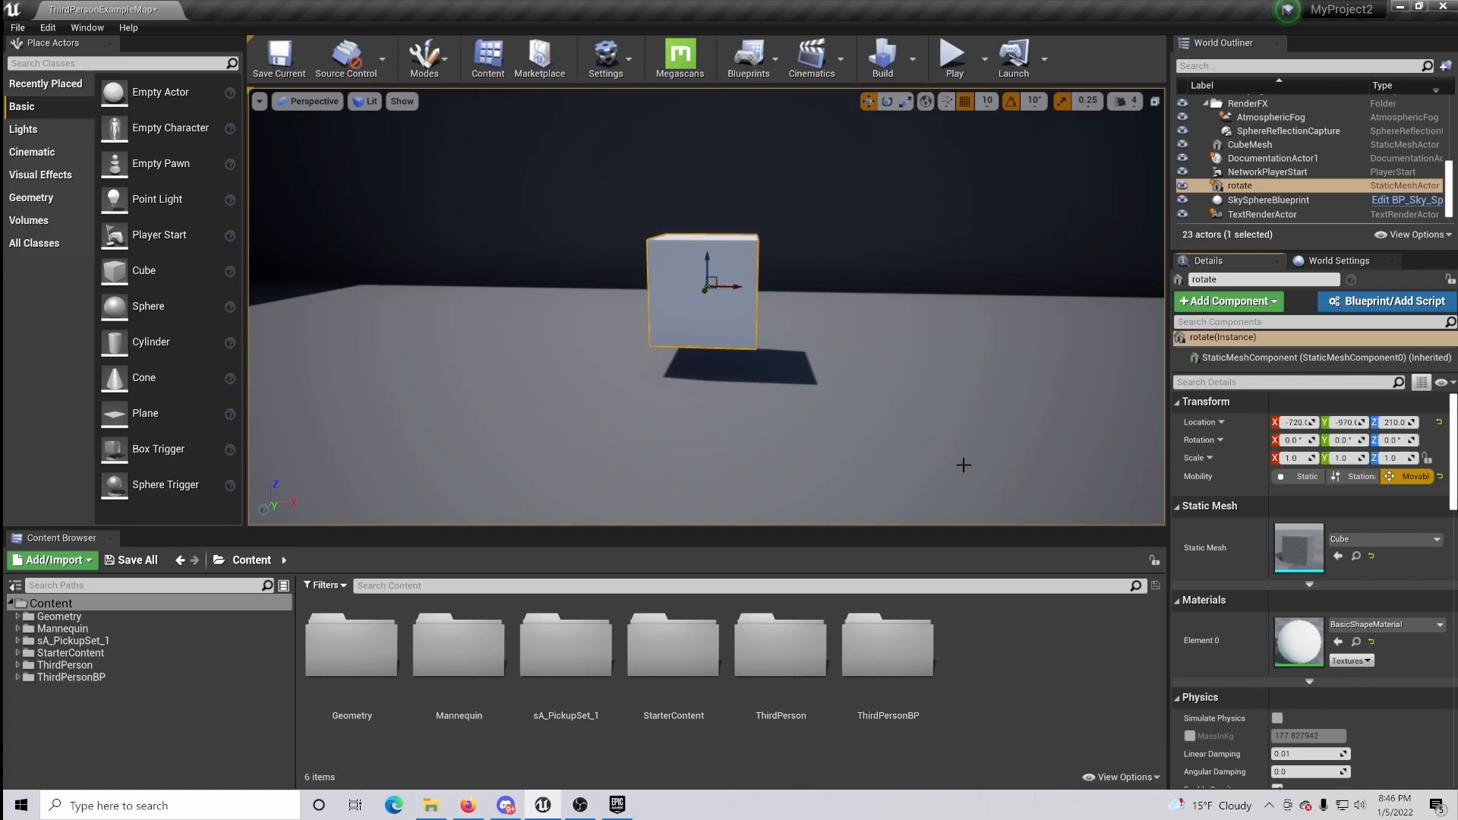
mouse_move(973, 455)
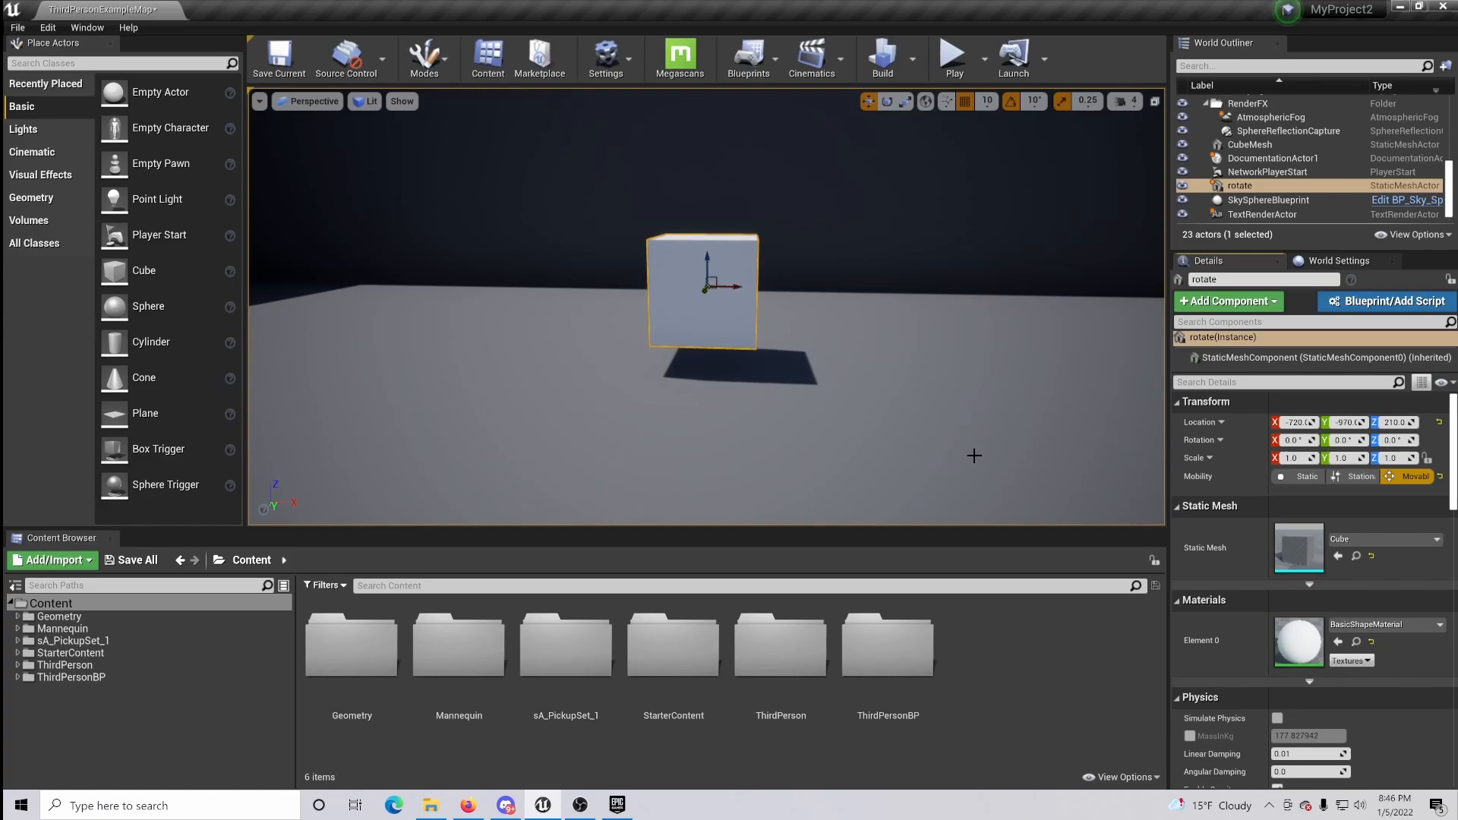
Step: Open the Level Blueprint from the Blueprints menu for editing
left_click(747, 58)
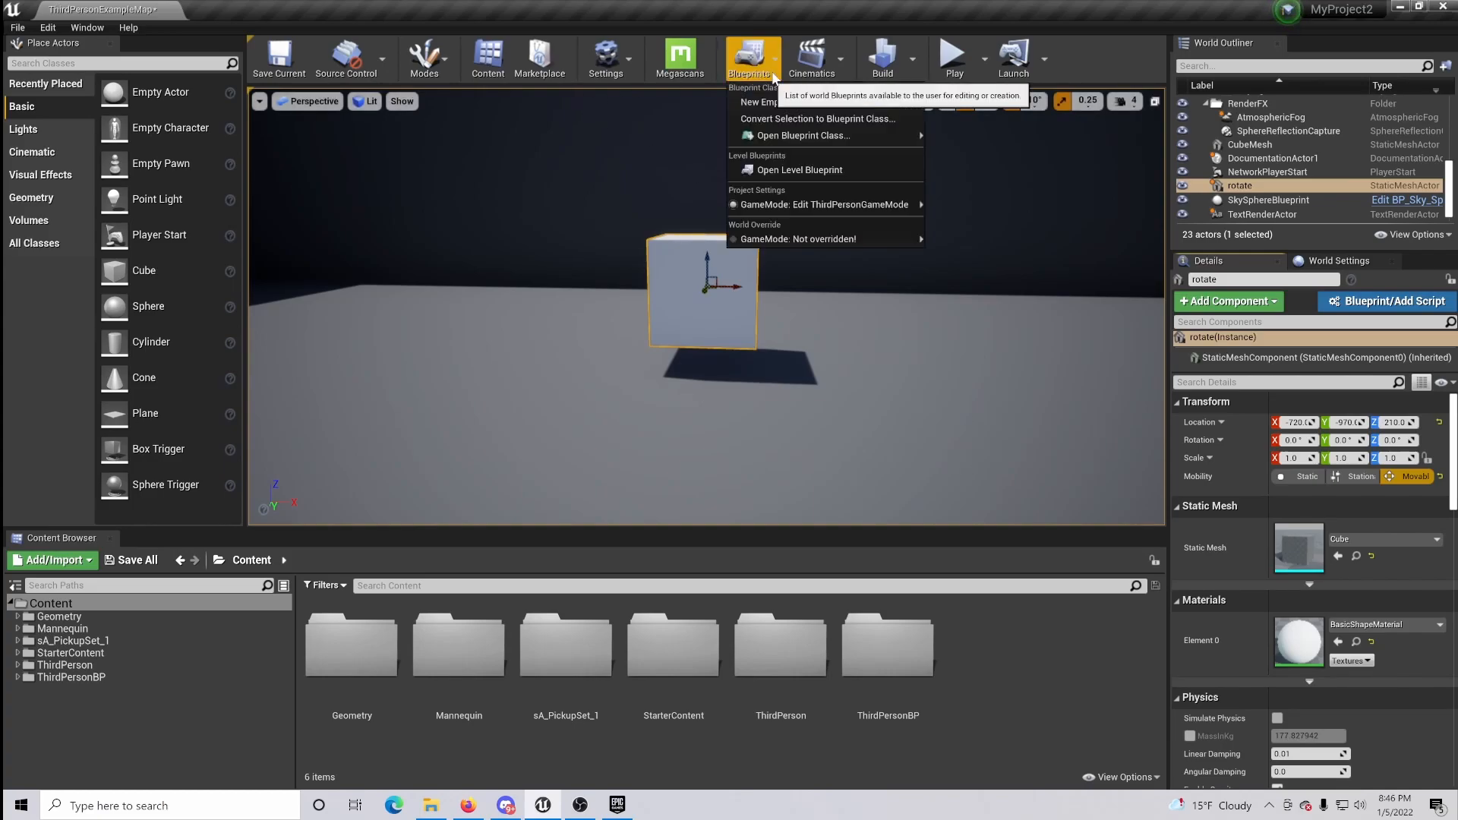
left_click(799, 170)
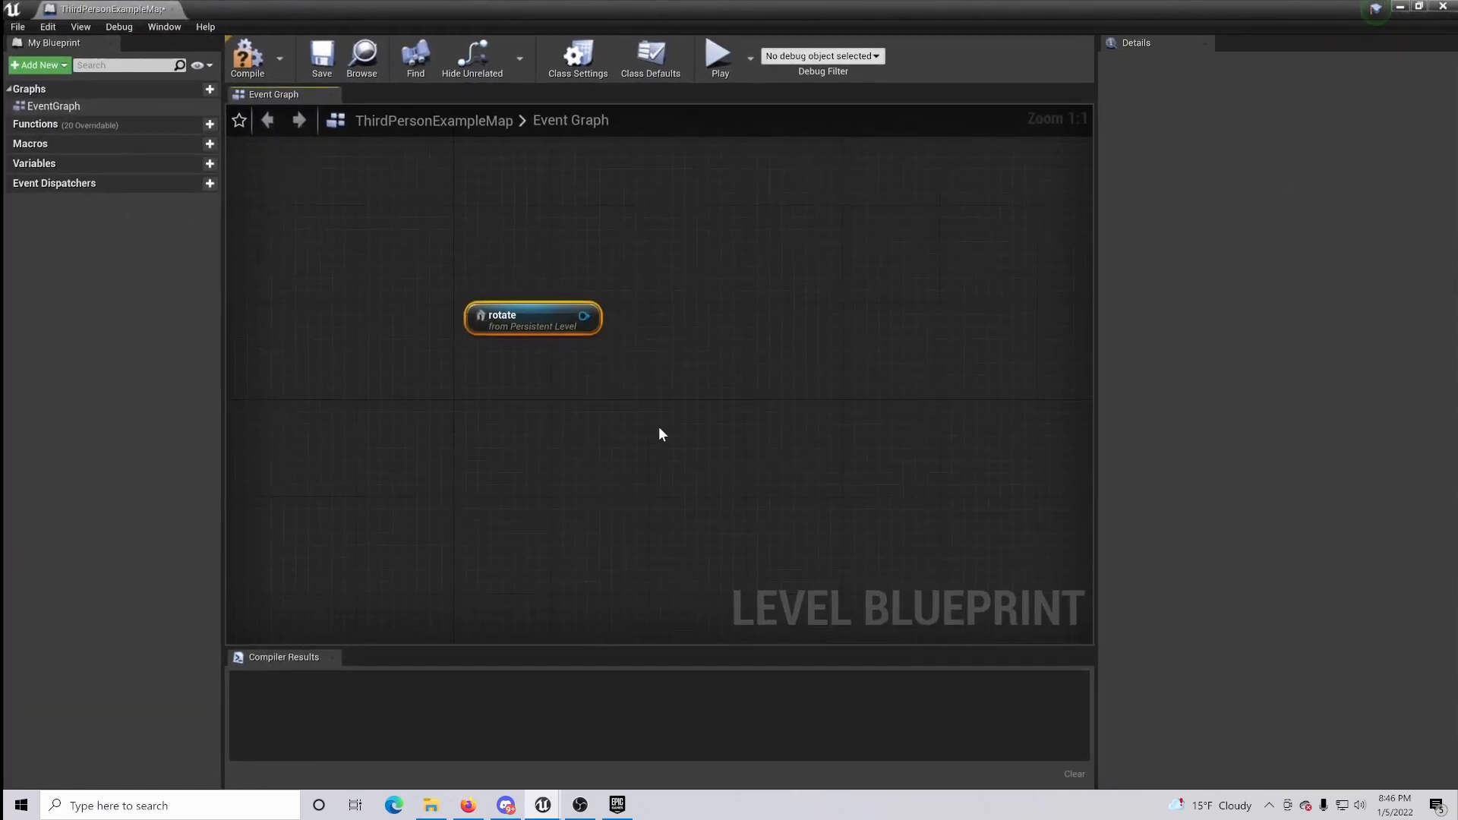
mouse_move(629, 453)
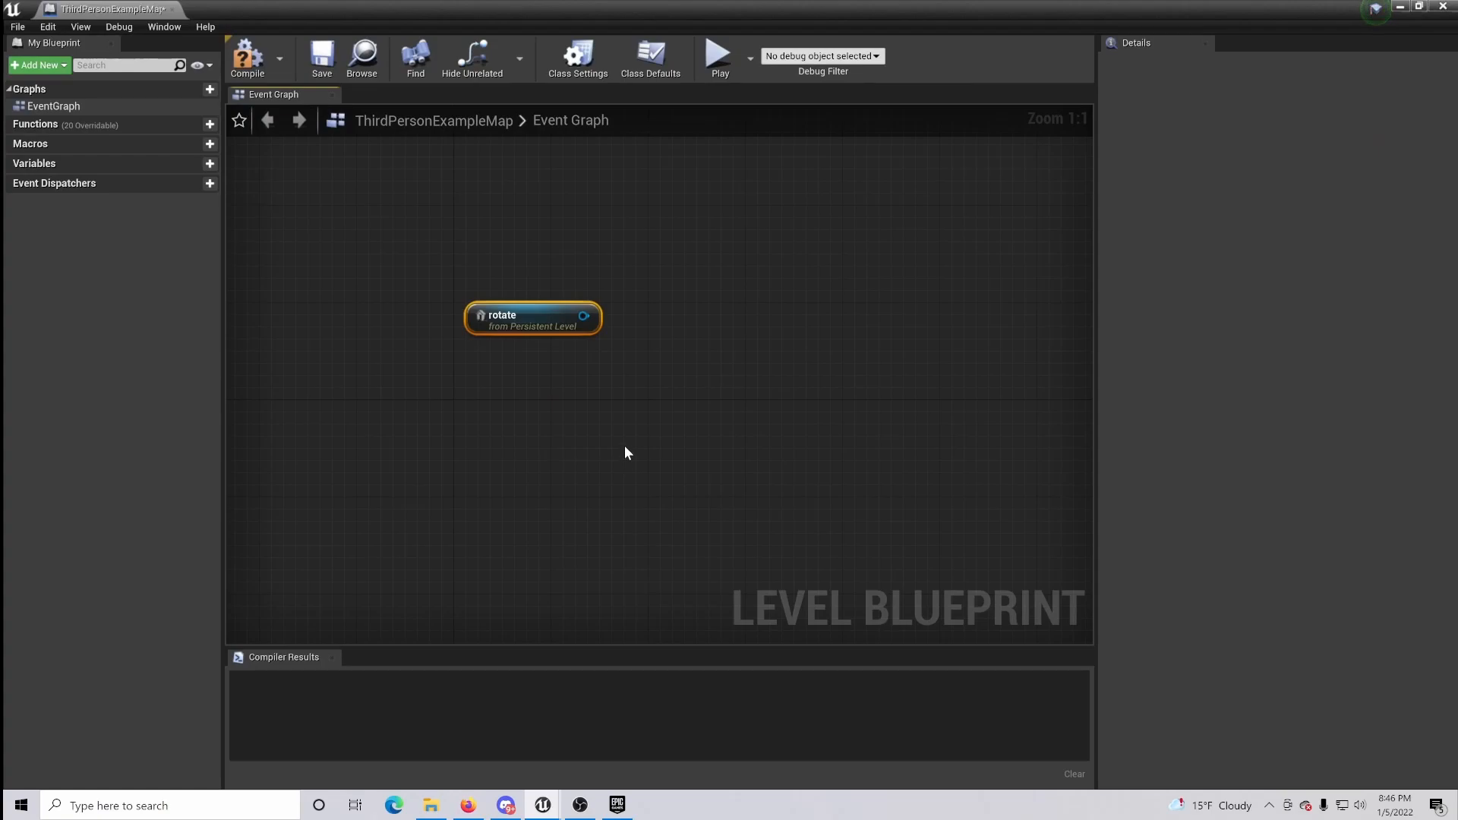
Step: Add an AddActorLocalRotation node targeting the rotate cube reference
left_click_drag(583, 316, 742, 307)
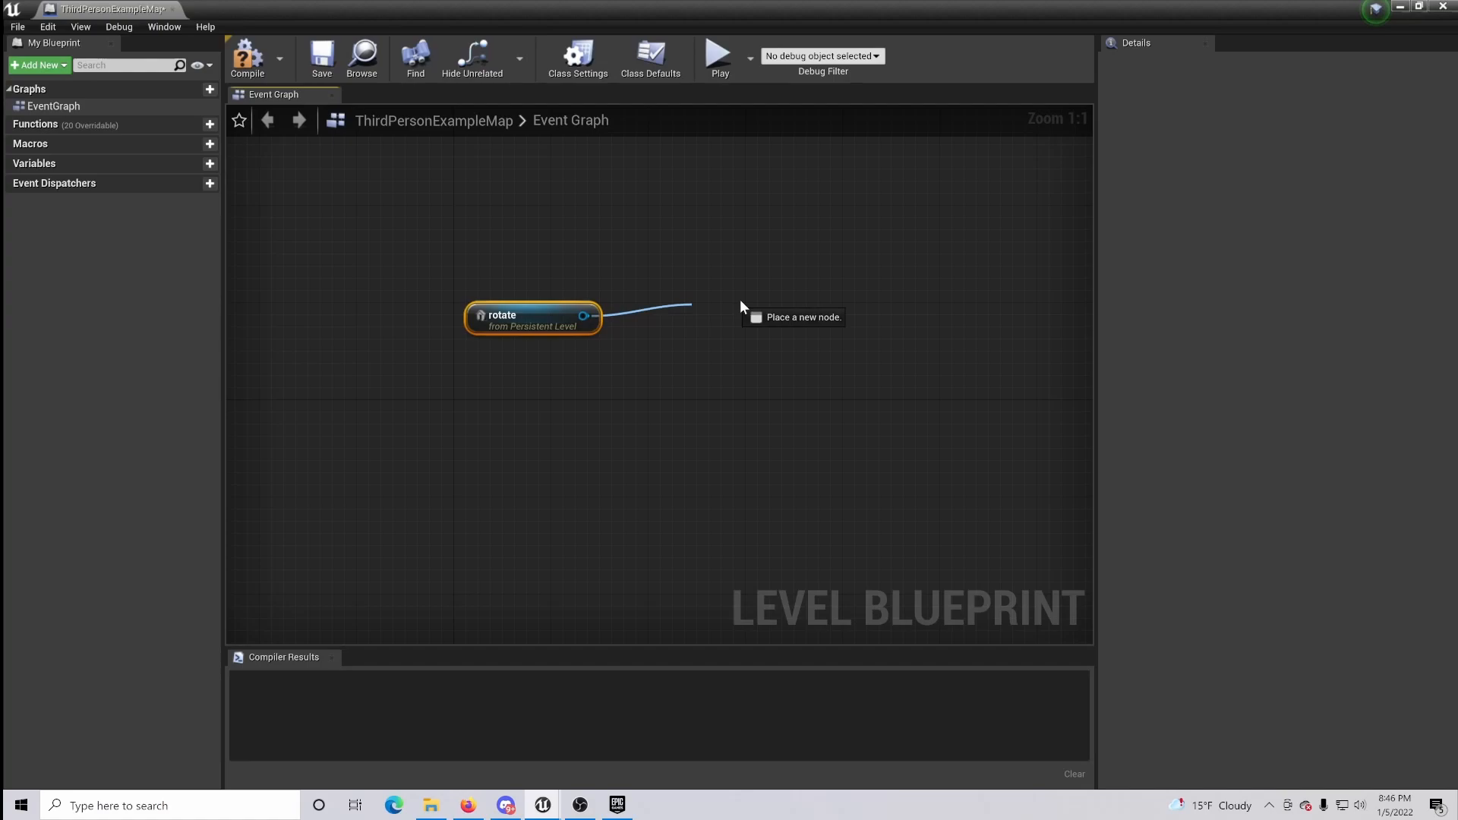
type("add actorlo")
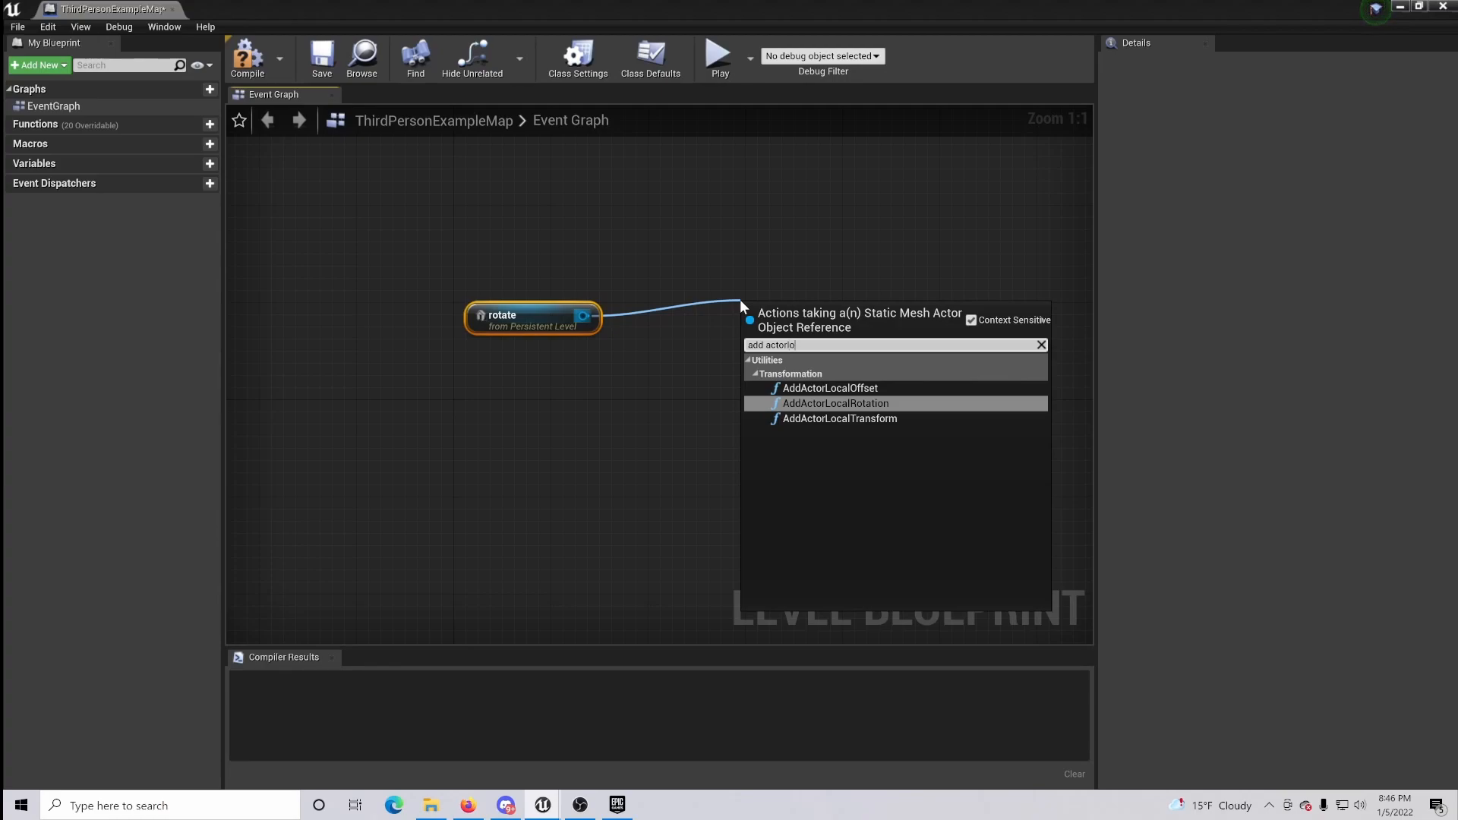
left_click(836, 404)
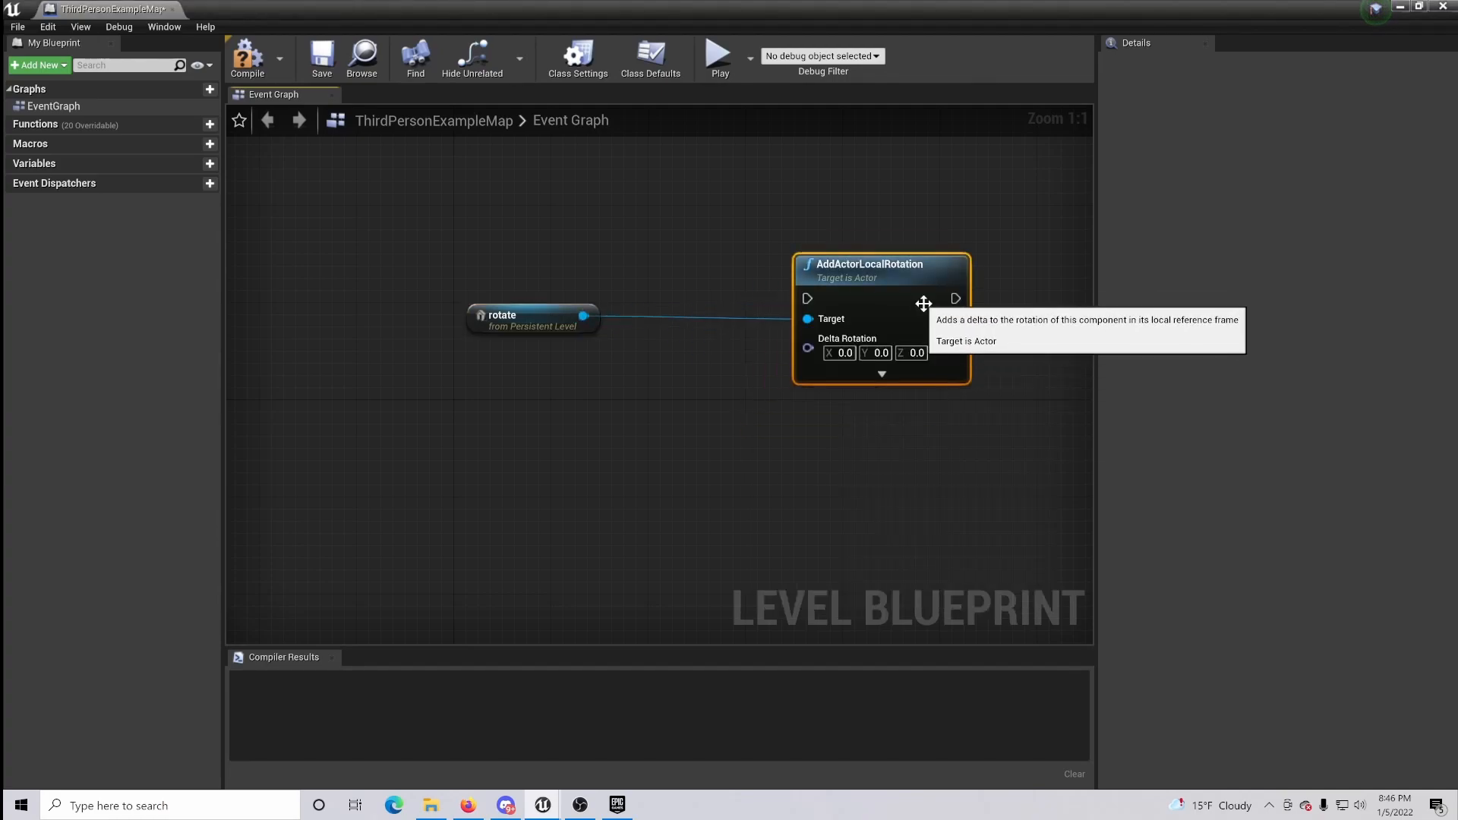
Step: Add an Event Tick node and wire its exec pin into AddActorLocalRotation
left_click(911, 353)
type("event")
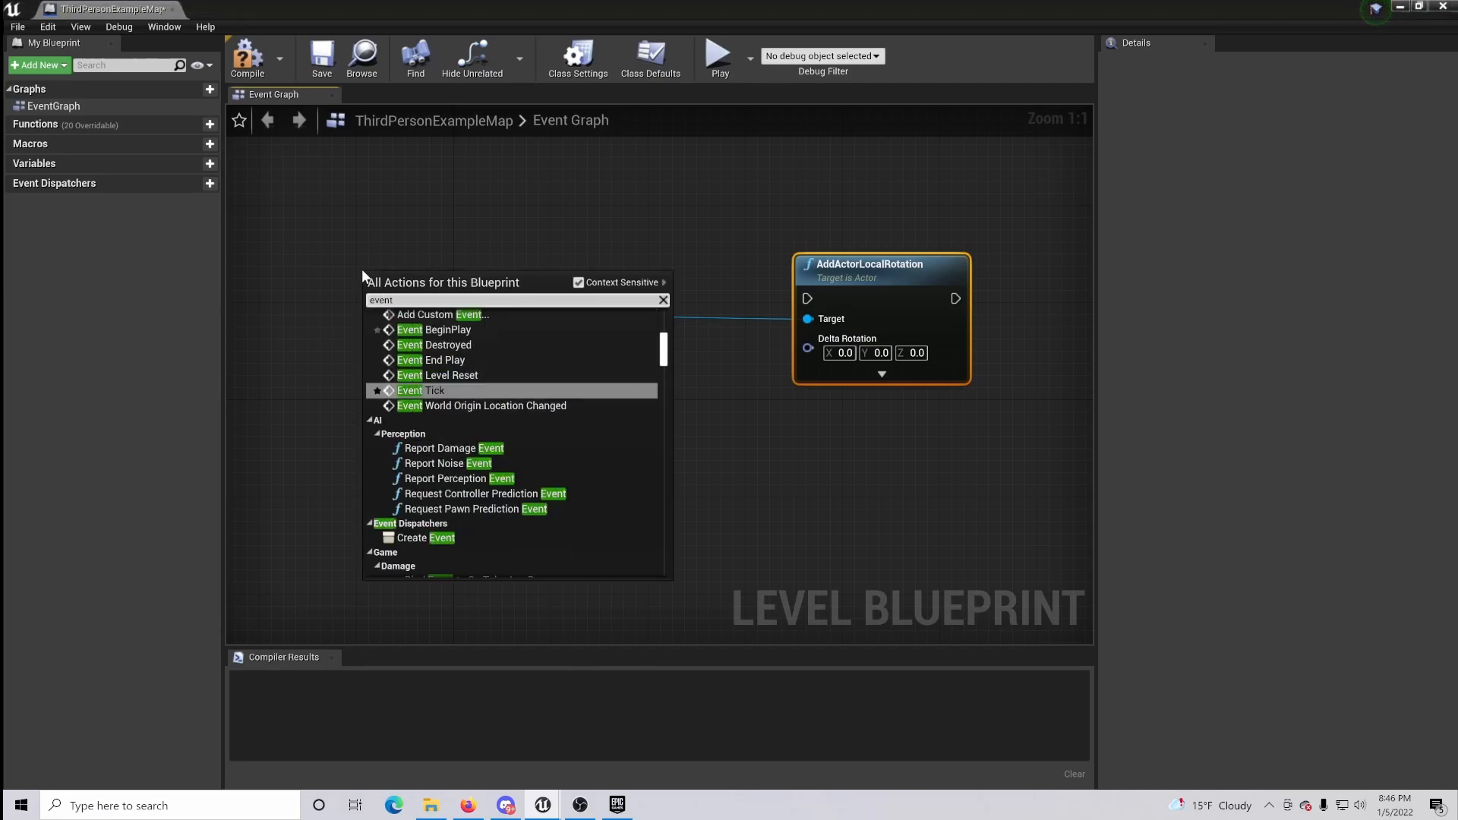
left_click(420, 390)
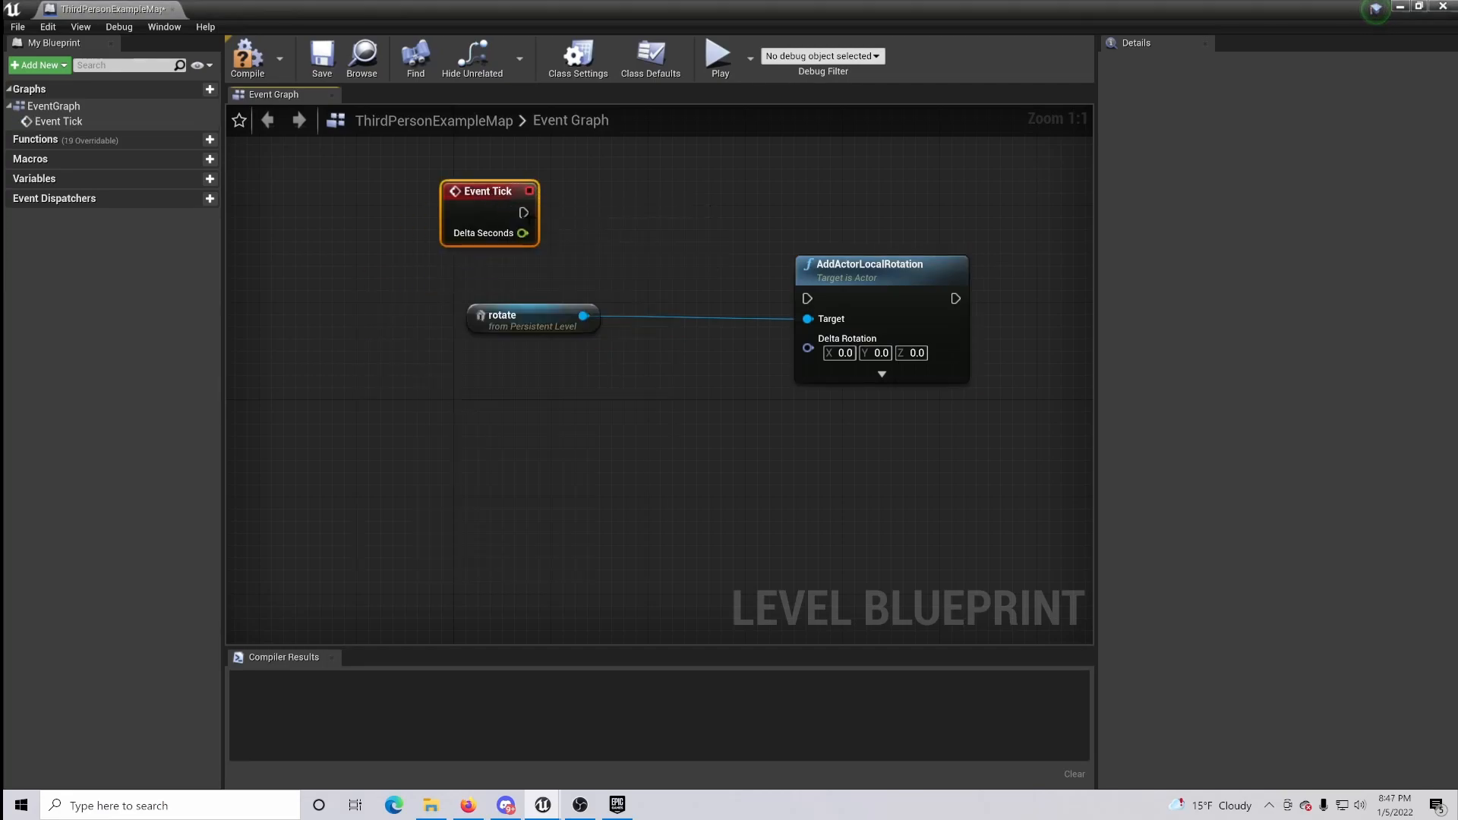
left_click_drag(524, 212, 807, 297)
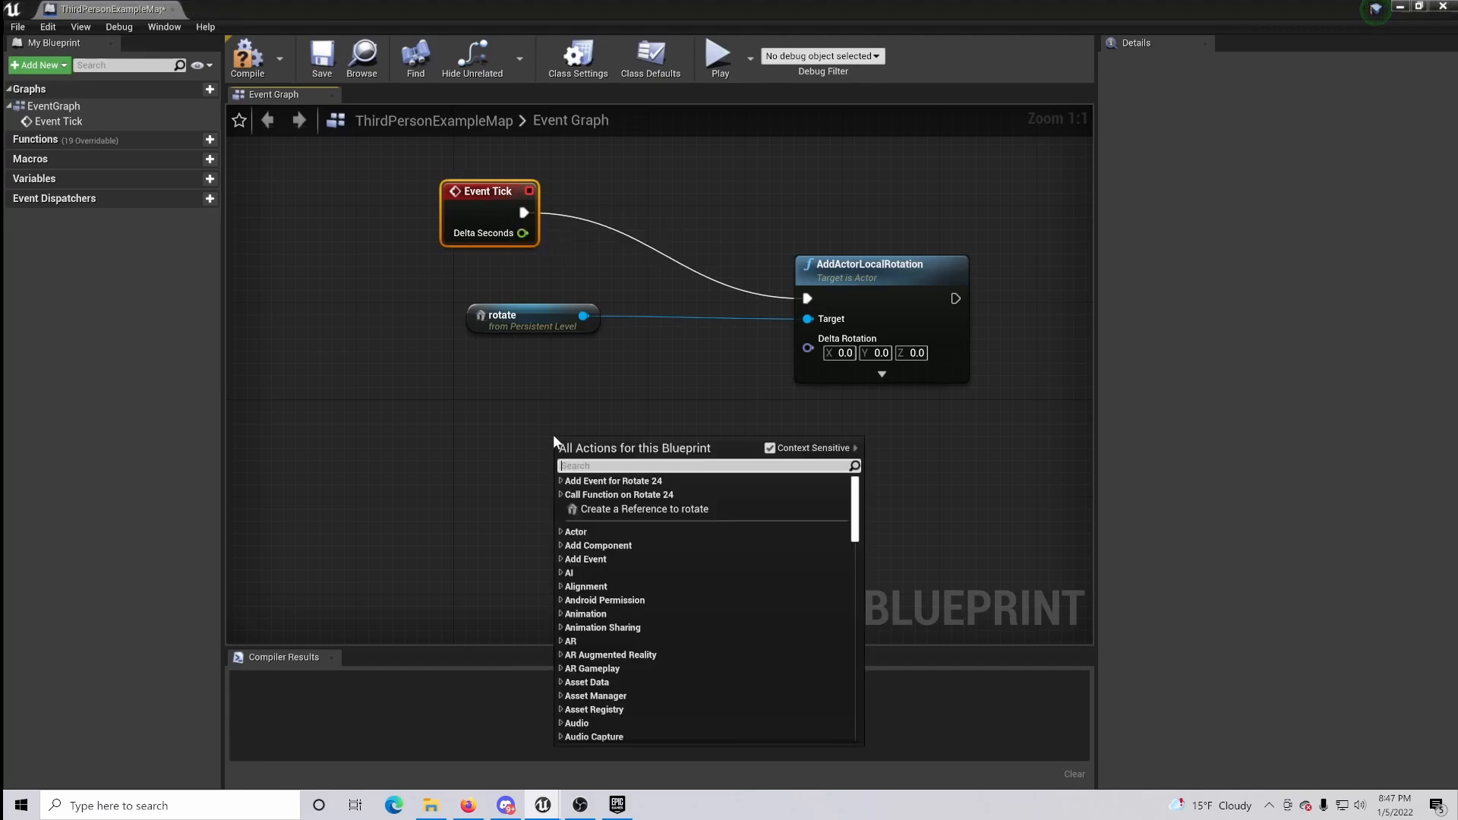
Step: Add a Make Rotator node and position it below the other nodes
type("make rotat")
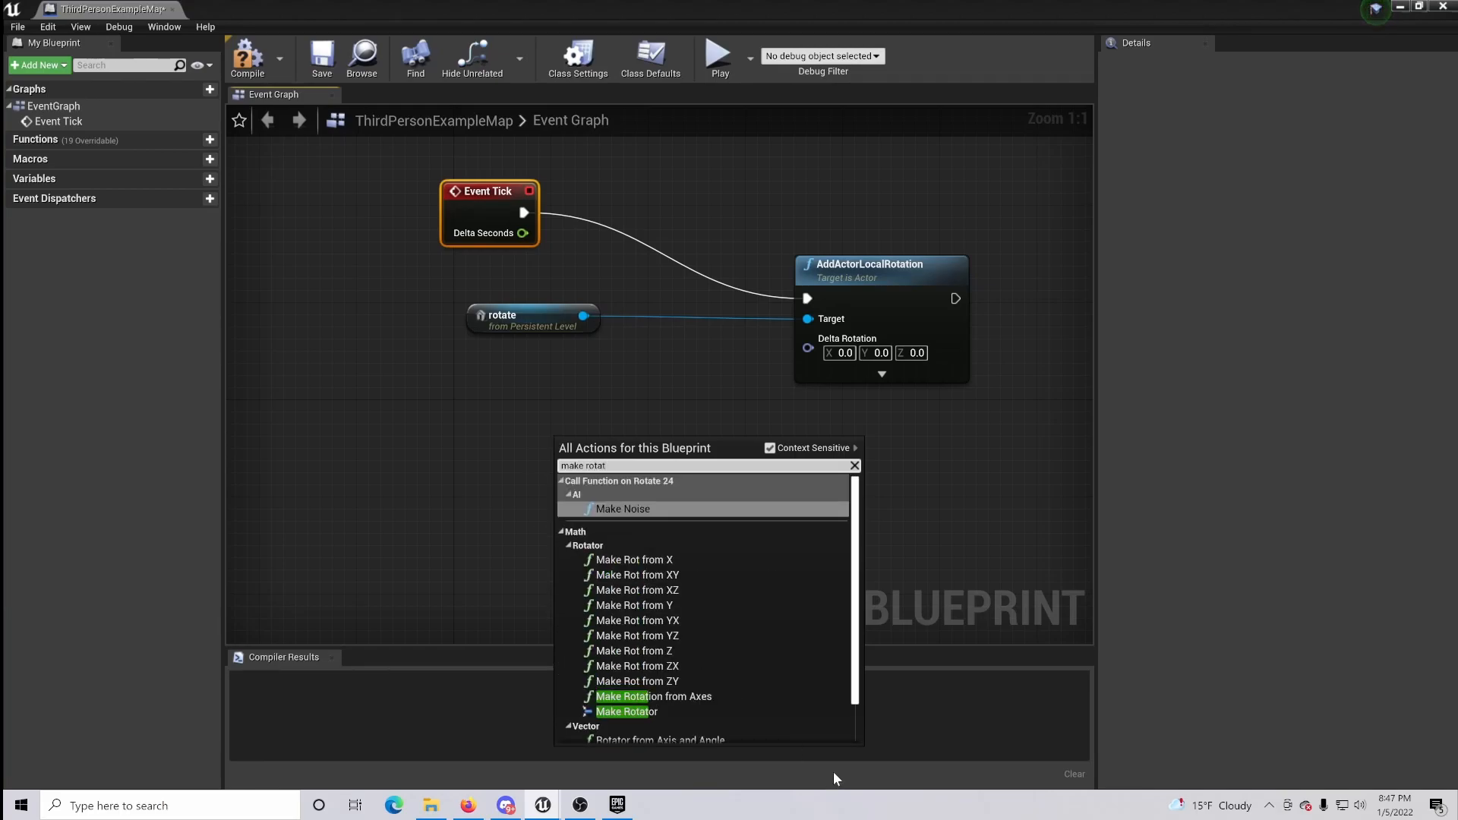
left_click(626, 711)
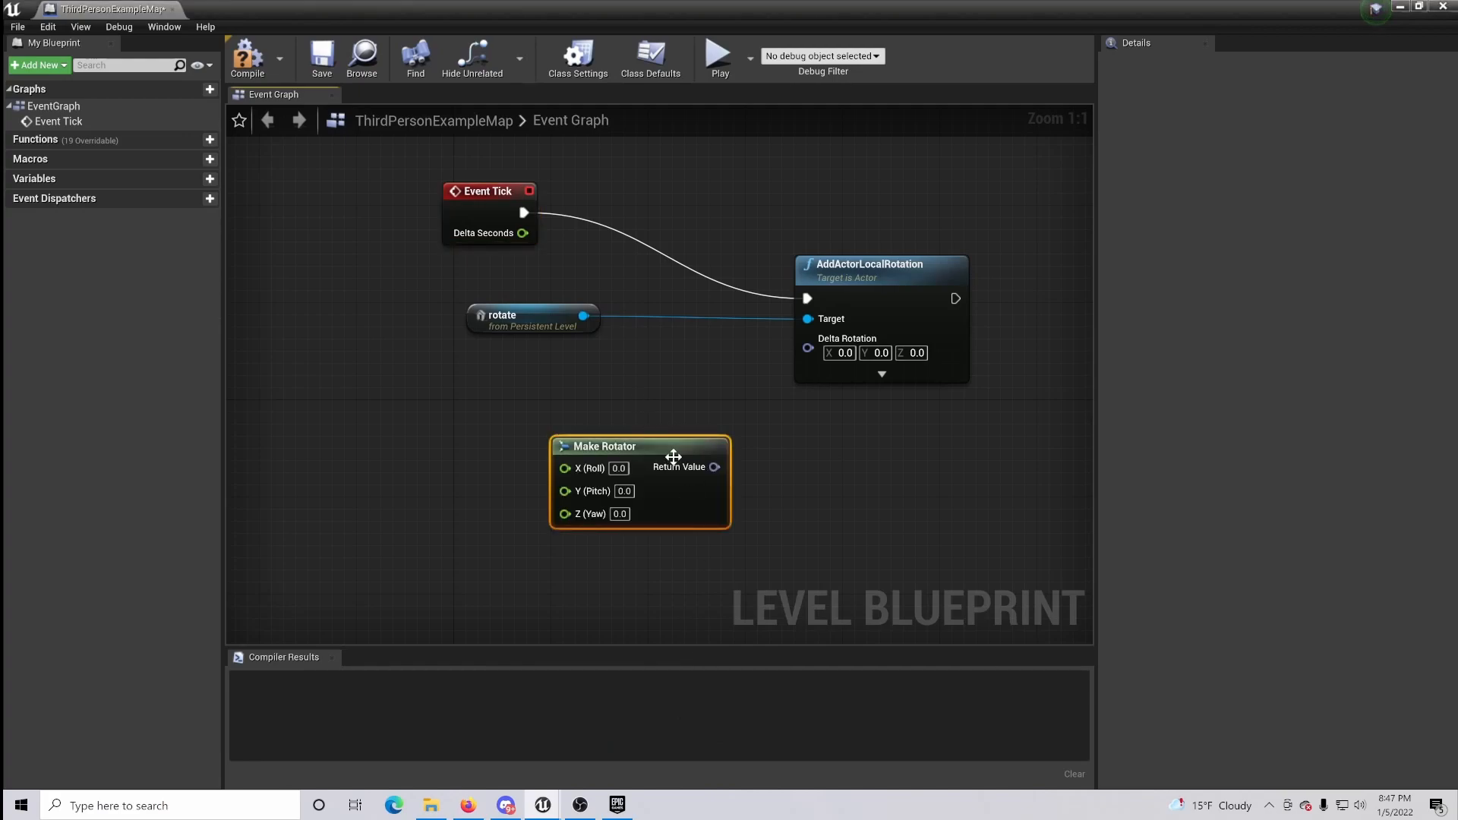
left_click_drag(640, 445, 615, 433)
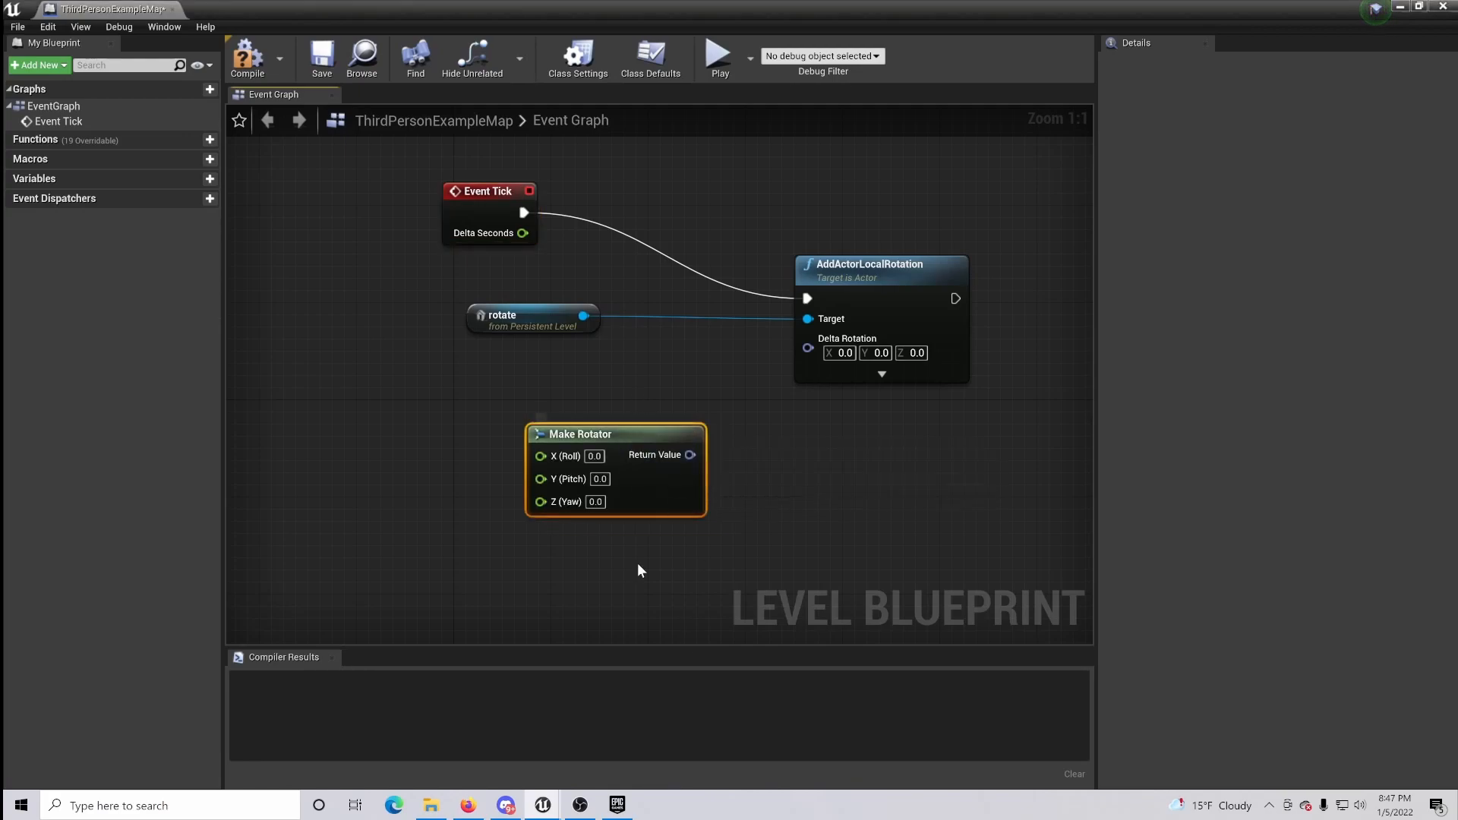
mouse_move(630, 437)
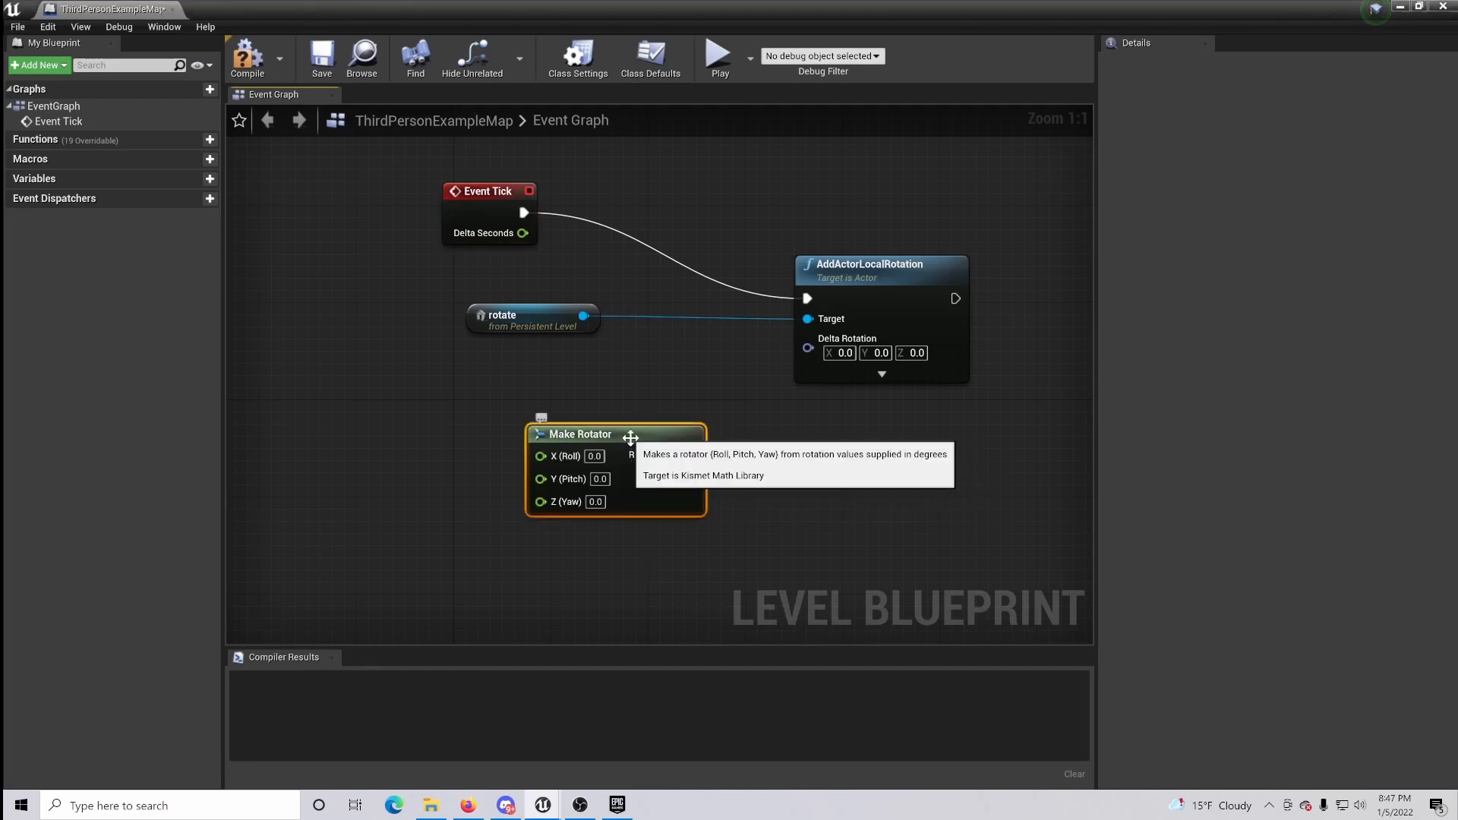
mouse_move(752, 475)
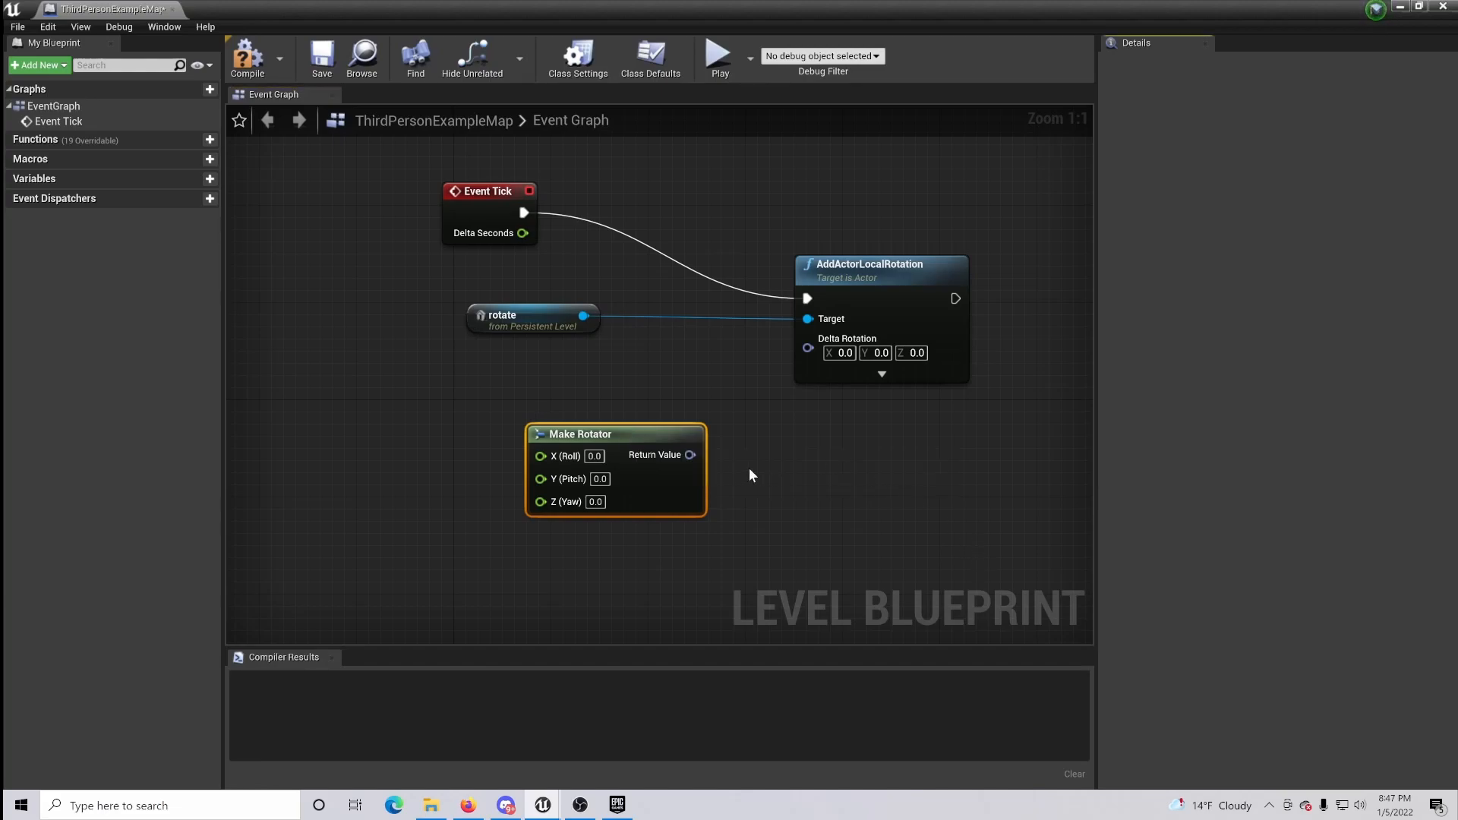
Step: Multiply the Make Rotator output by Delta Seconds with a ScaleRotator node feeding Delta Rotation
left_click_drag(690, 454, 824, 458)
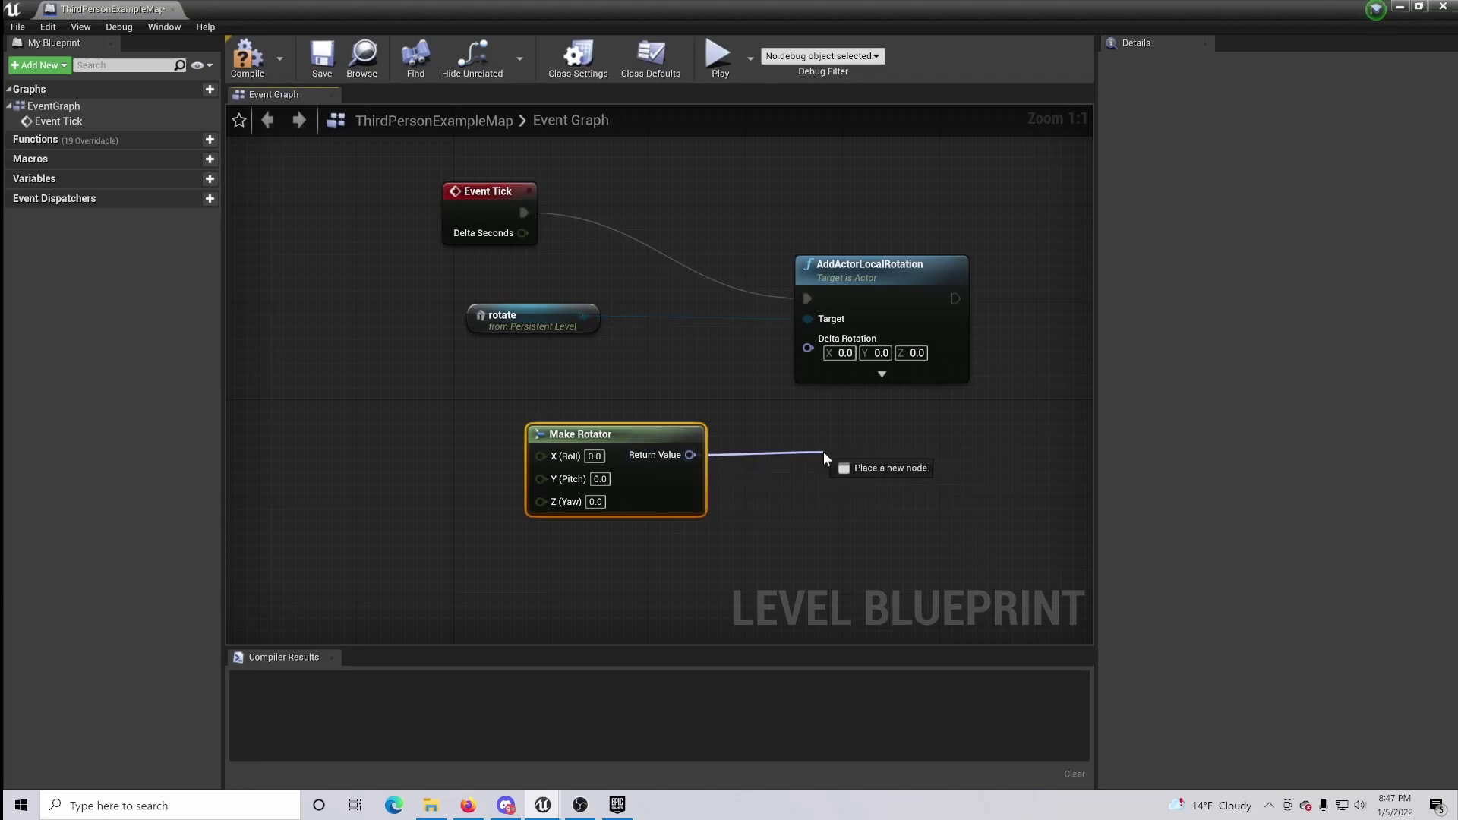
left_click(825, 459)
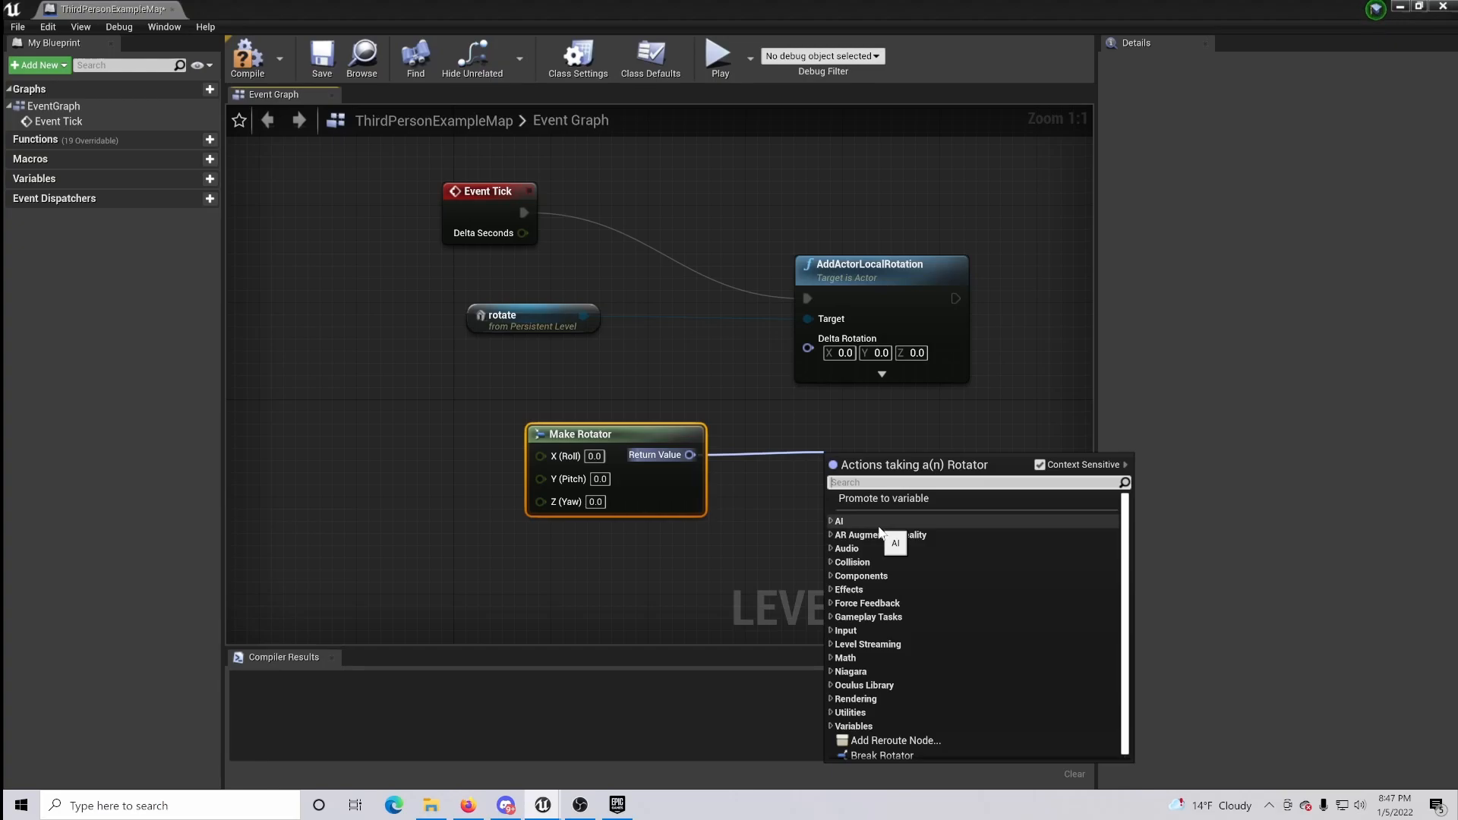
type("scale")
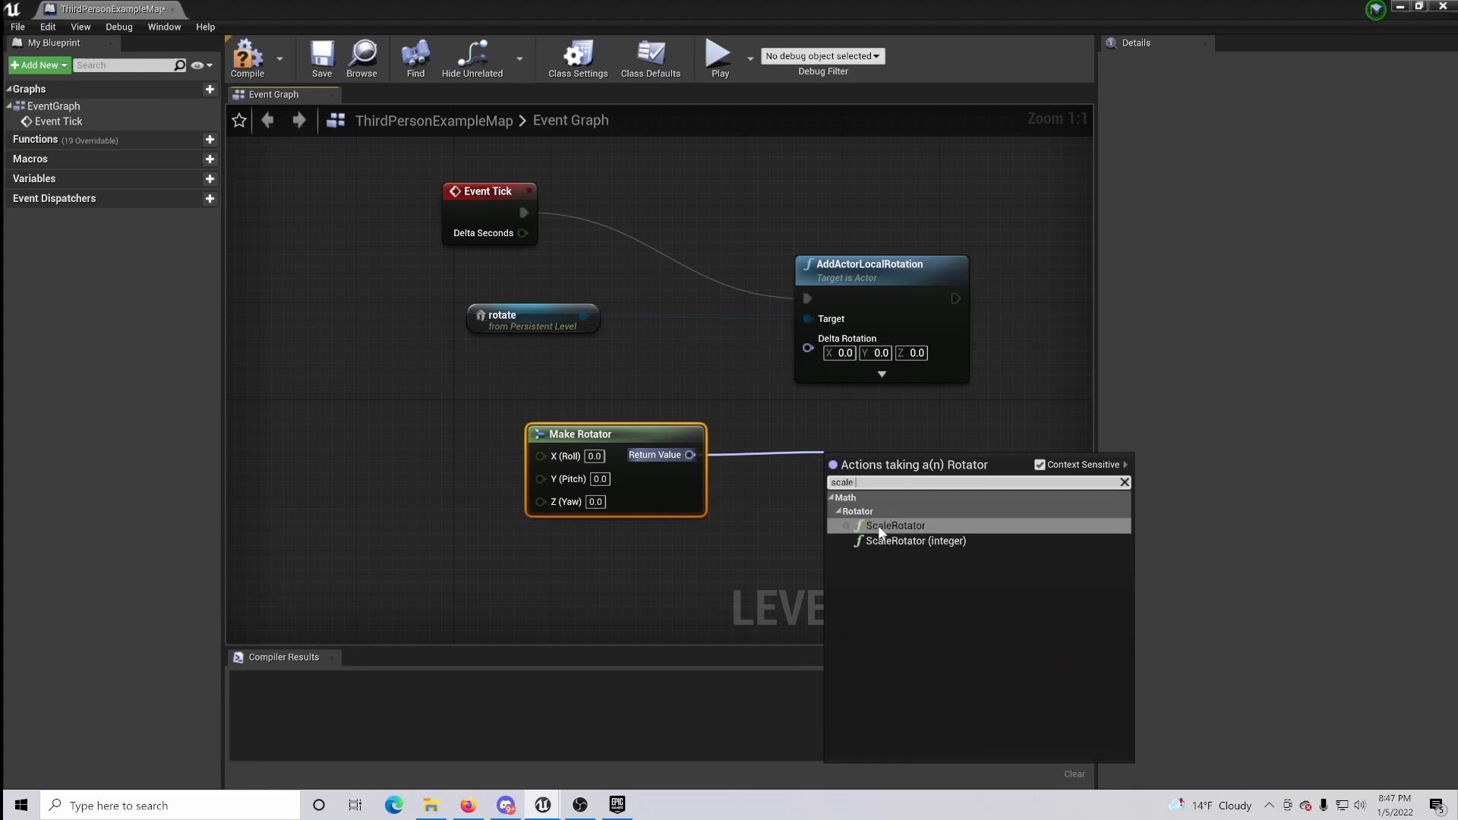
left_click(894, 526)
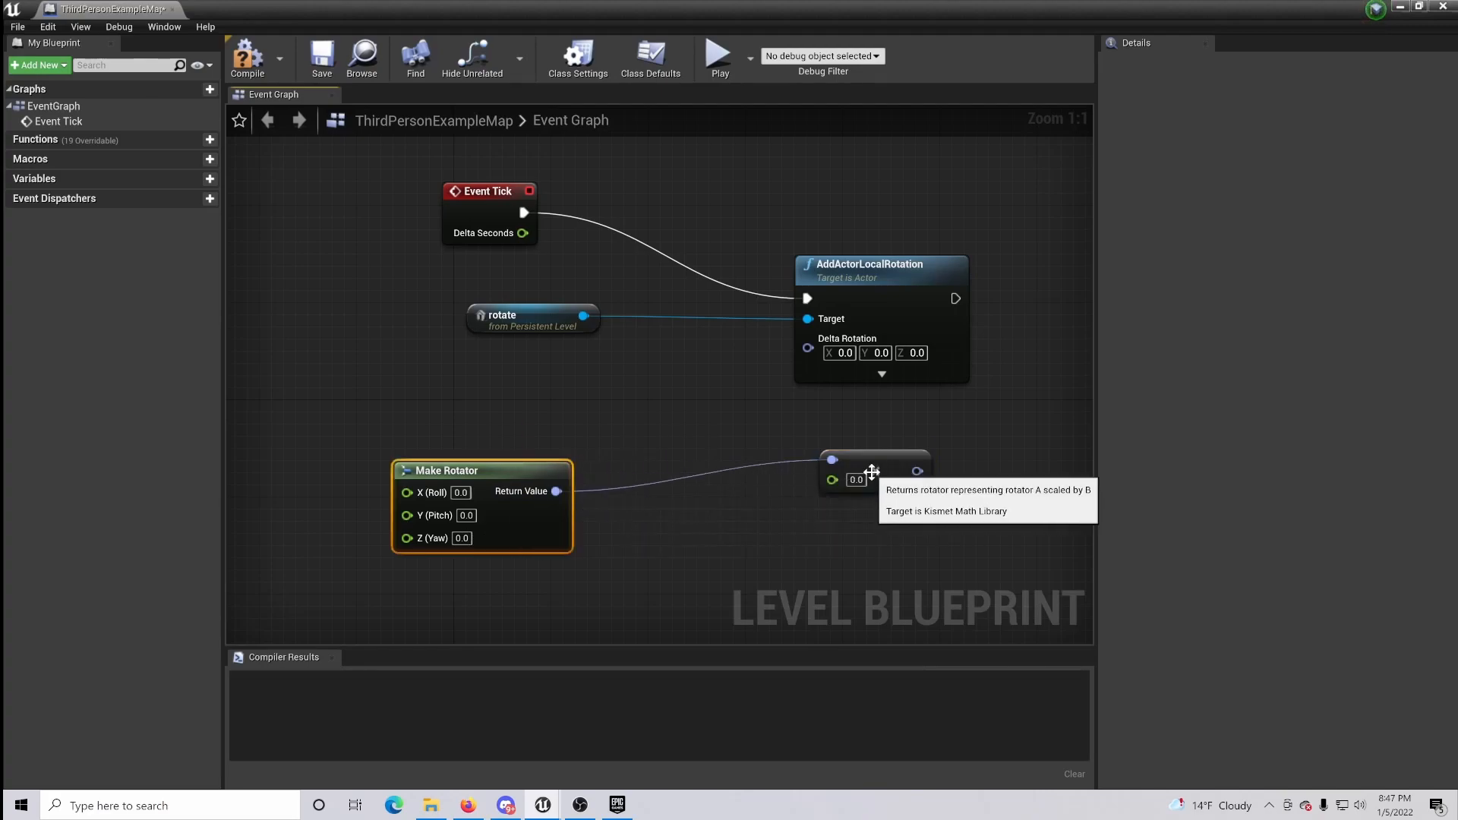
left_click_drag(872, 470, 685, 428)
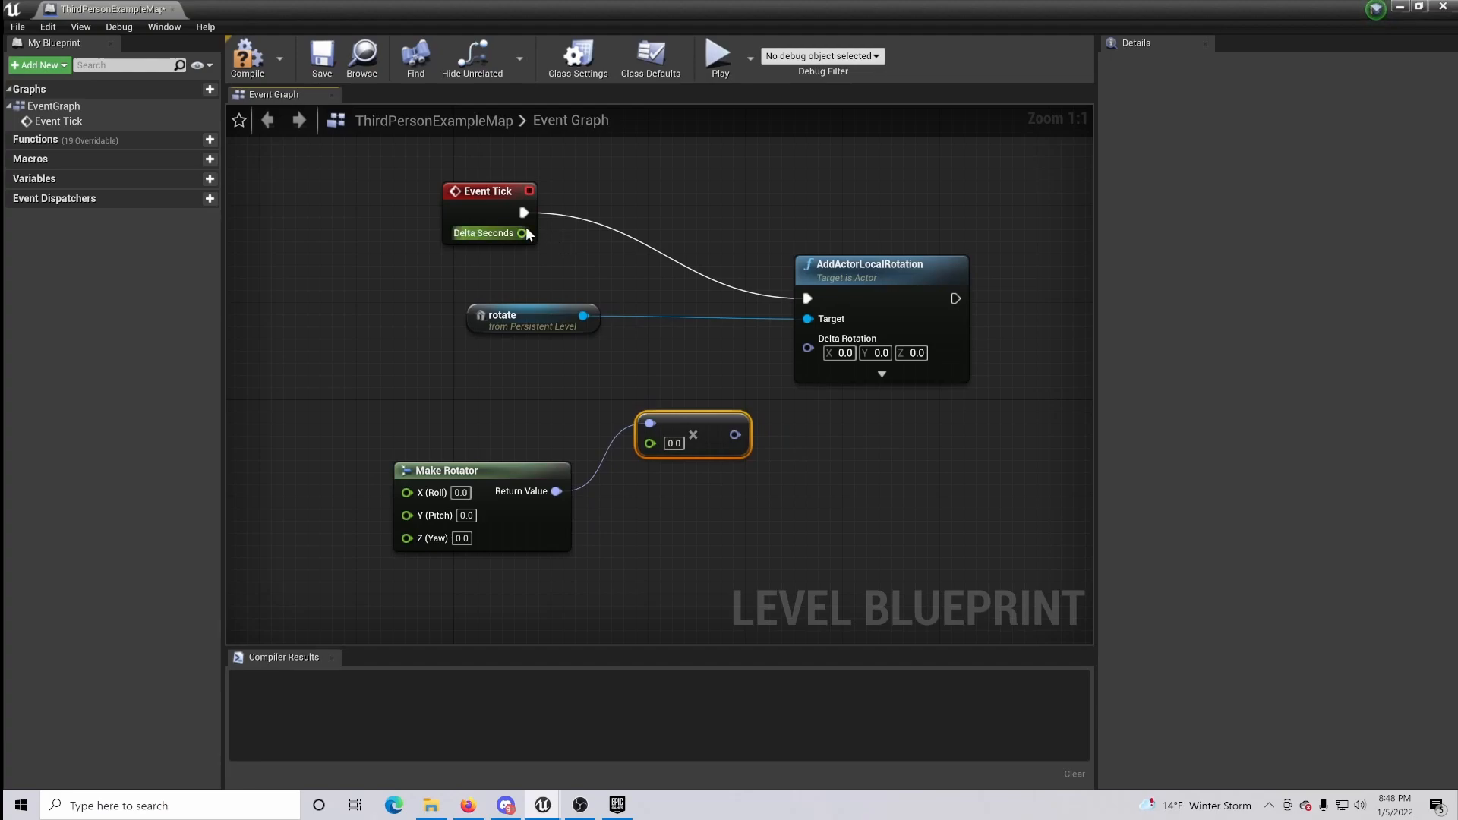
left_click_drag(523, 213, 652, 442)
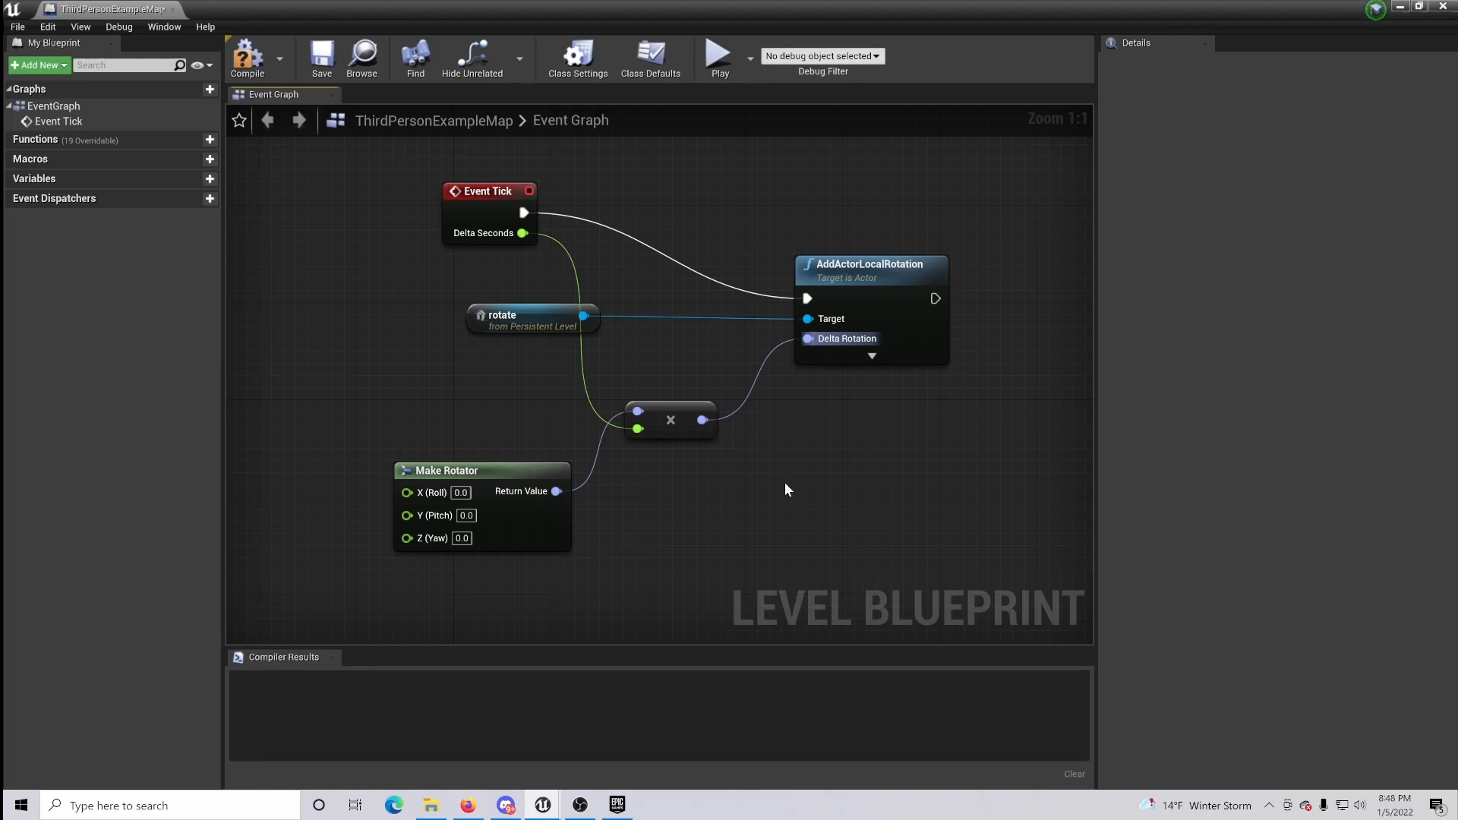
mouse_move(194, 179)
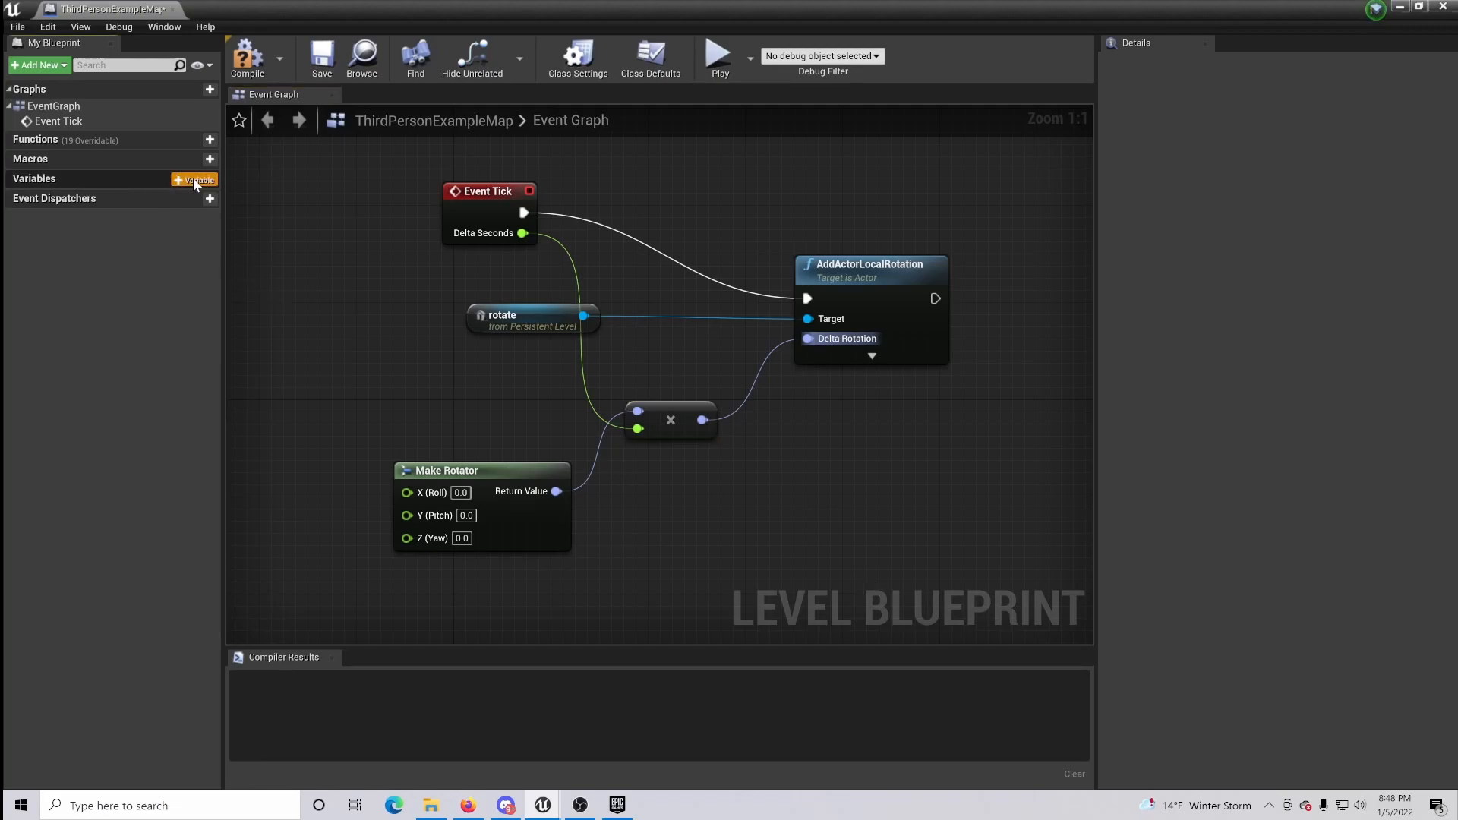
Step: Create a Float variable 'speed' and compile to give it a default value of 20.0
left_click(194, 179)
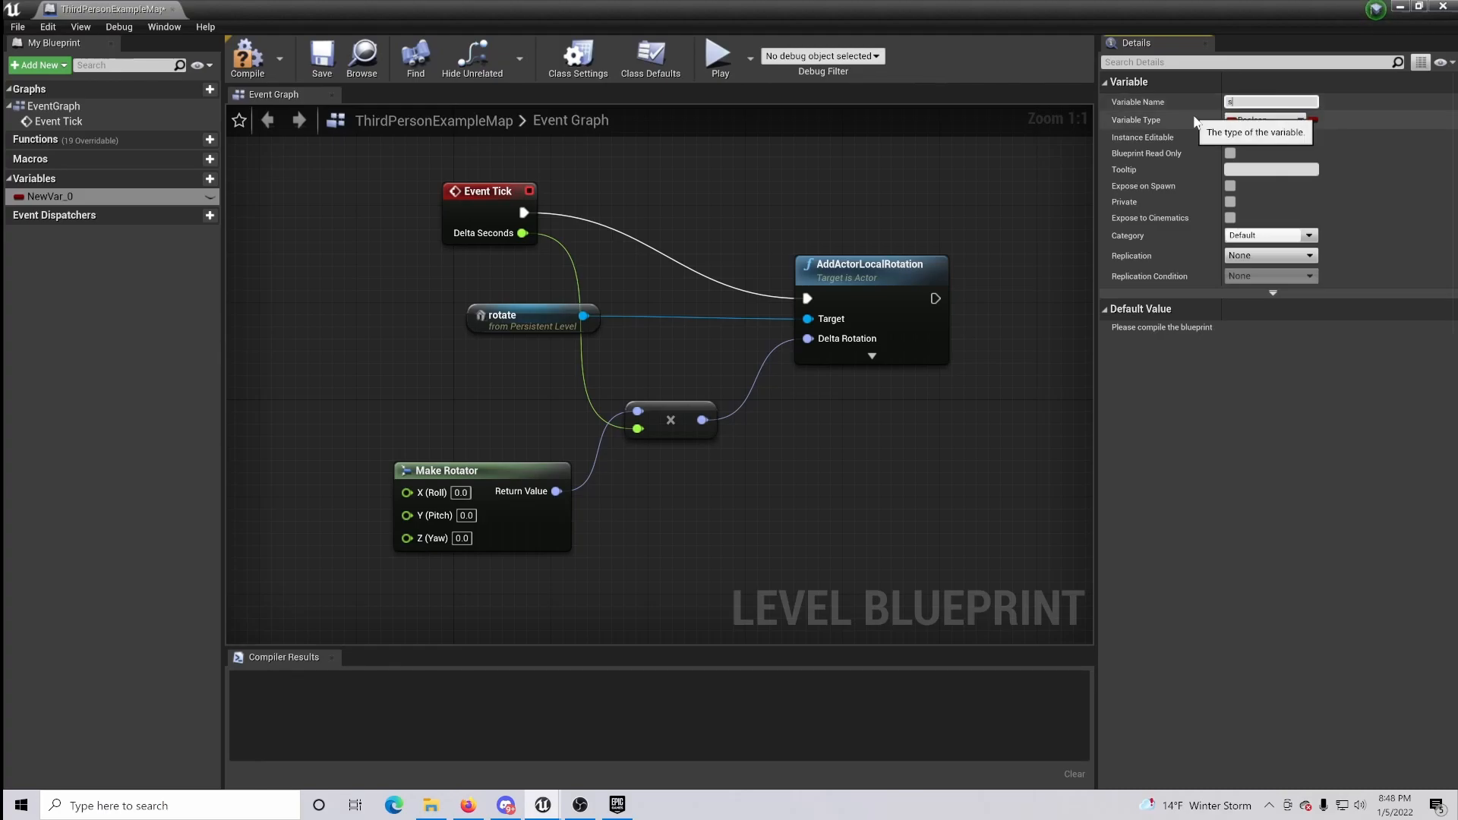
type("speed")
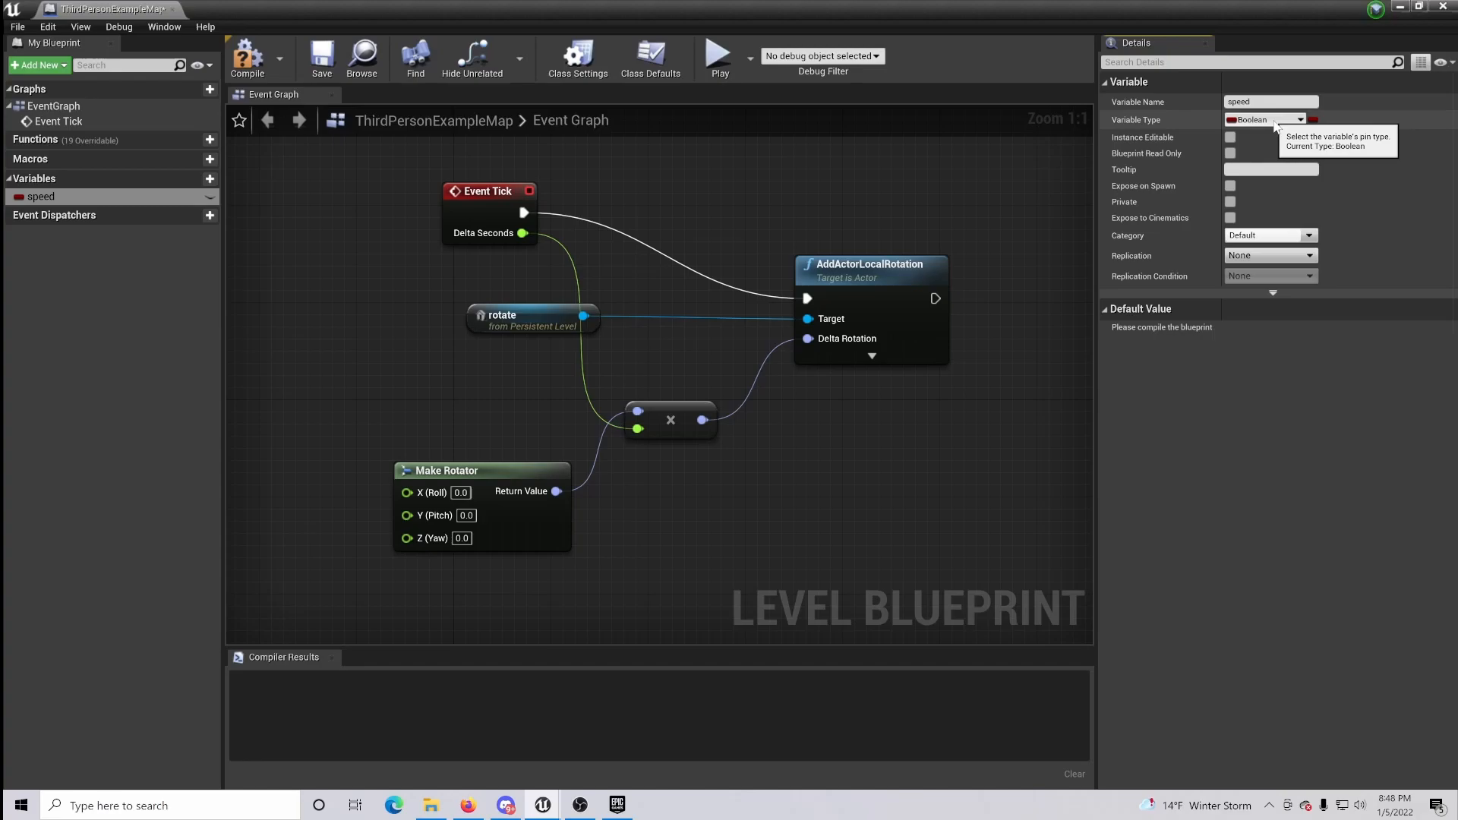
left_click(1265, 118)
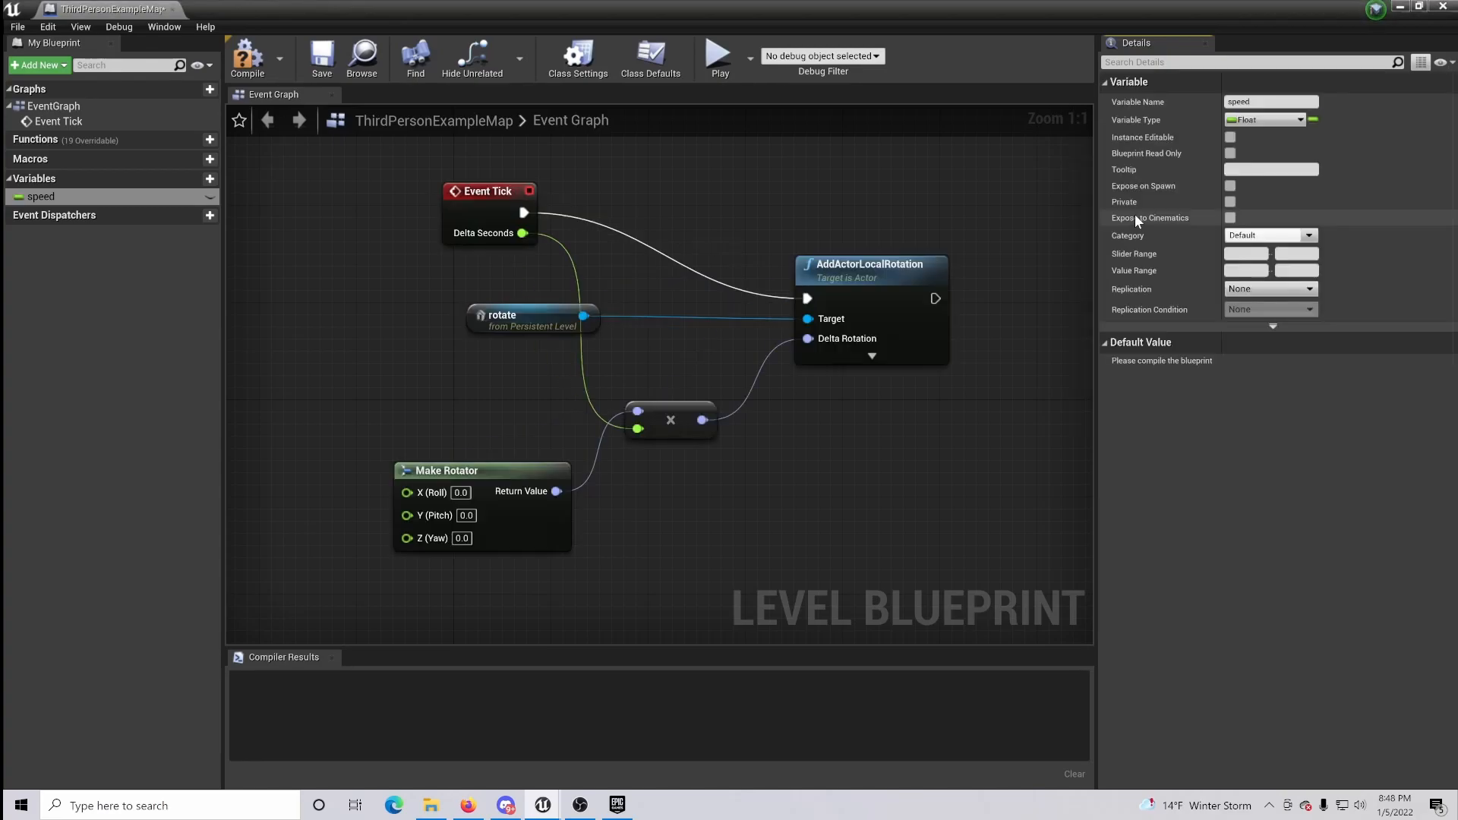
left_click(247, 58)
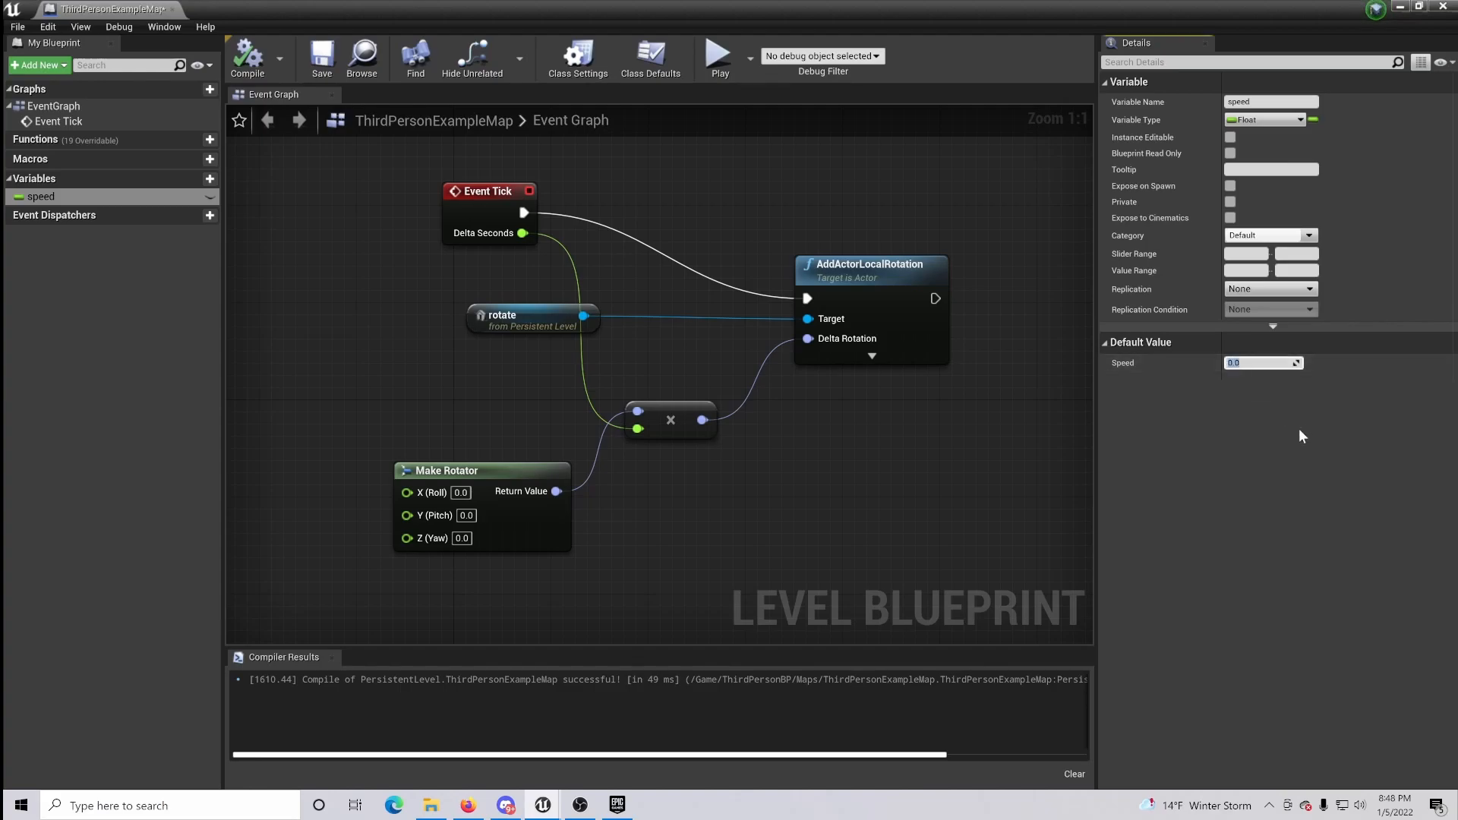
type("20.0")
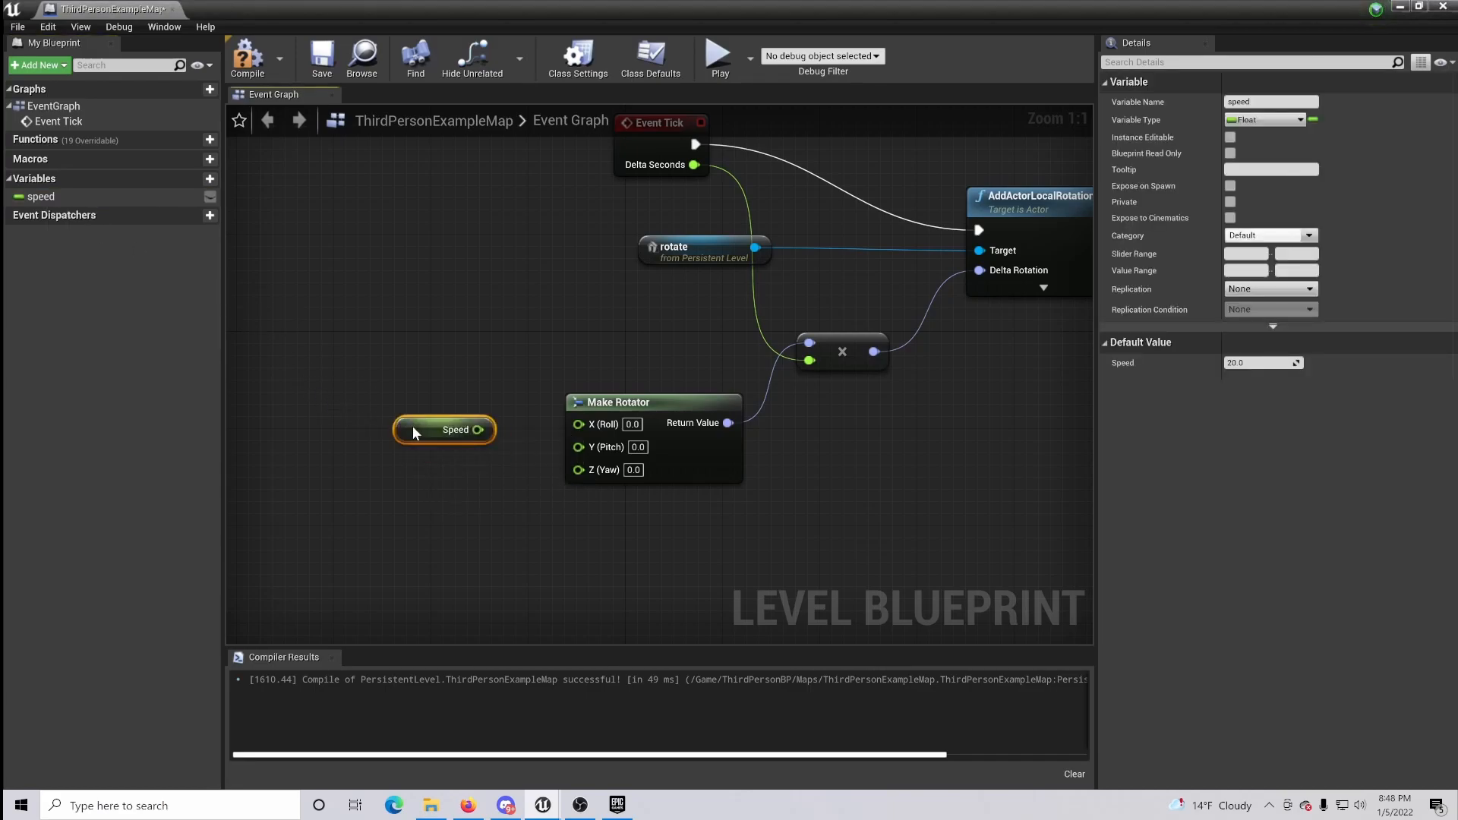
mouse_move(479, 430)
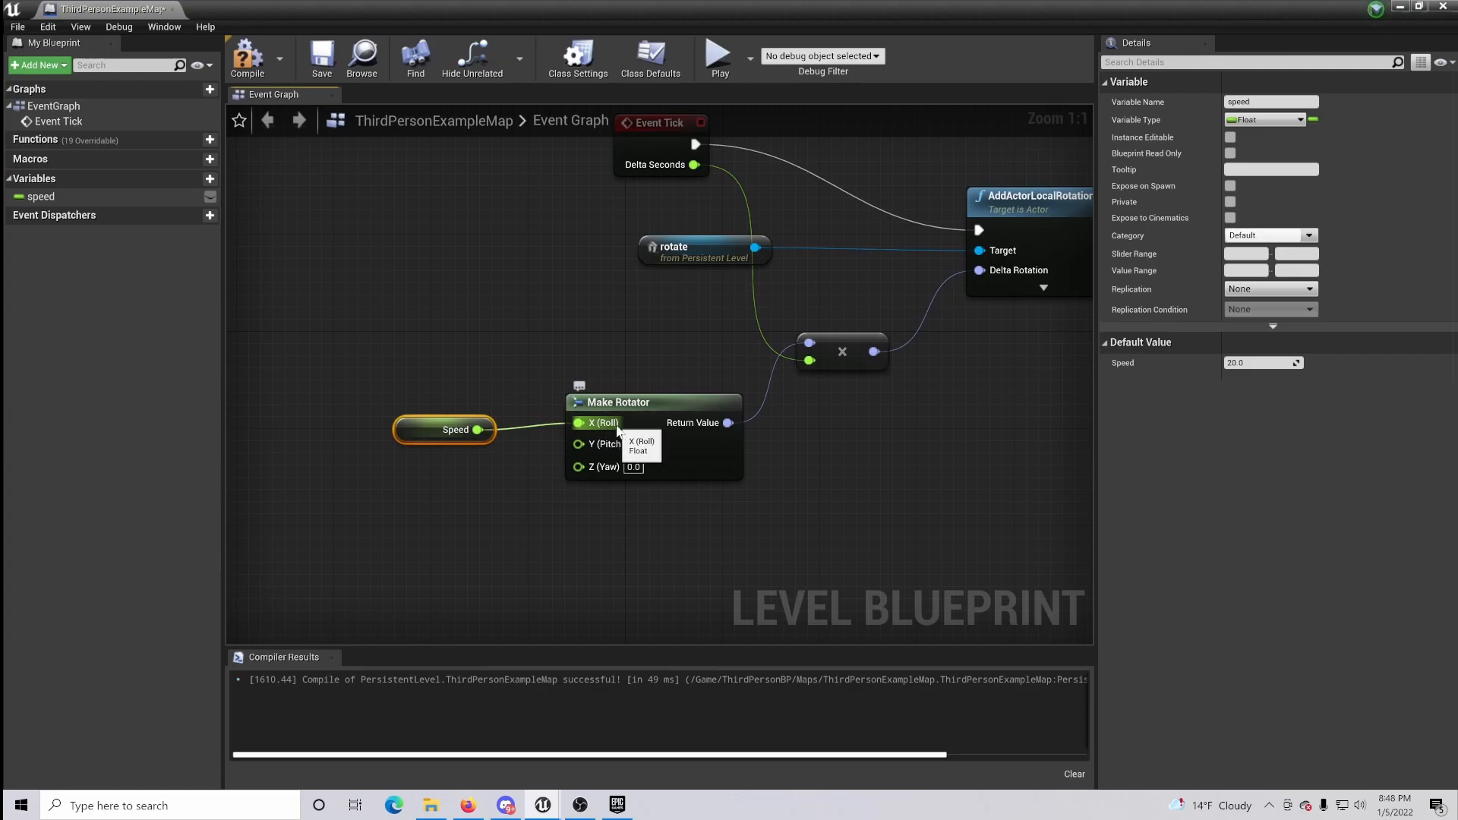
mouse_move(246, 58)
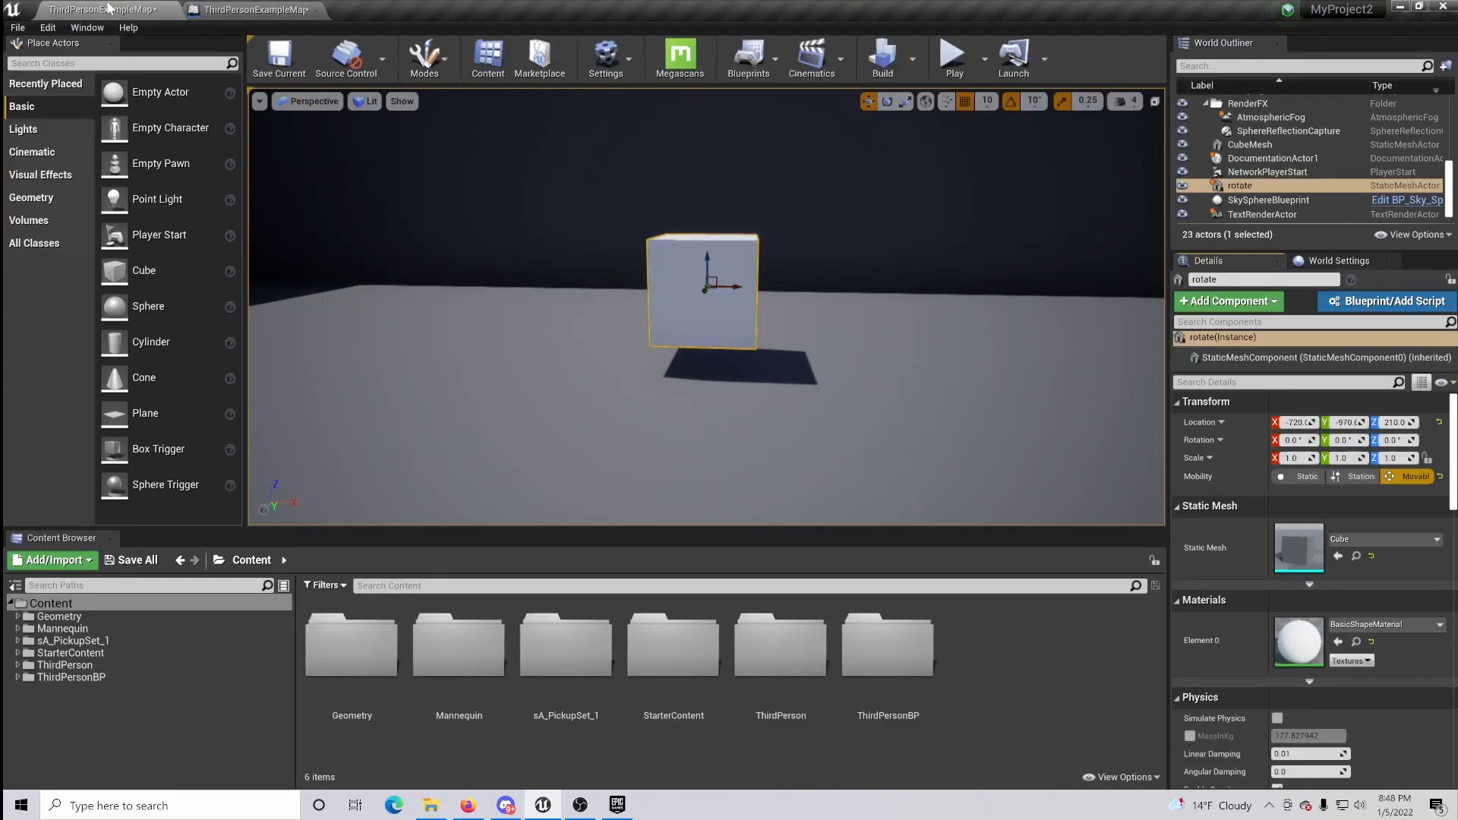
Step: Move the Speed connection from Make Rotator's Roll to its Pitch input and test-play the level
left_click(953, 55)
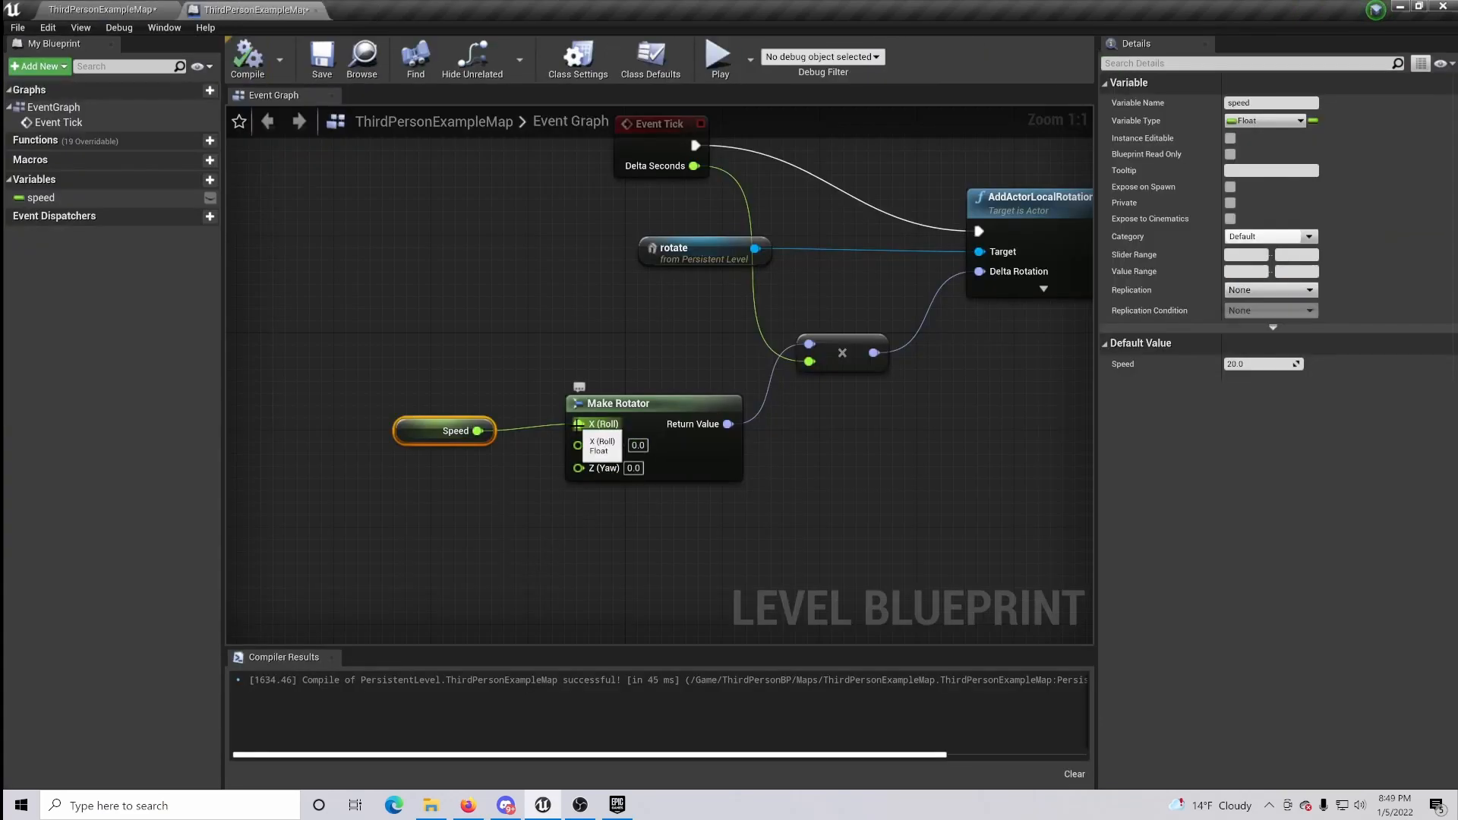
right_click(578, 424)
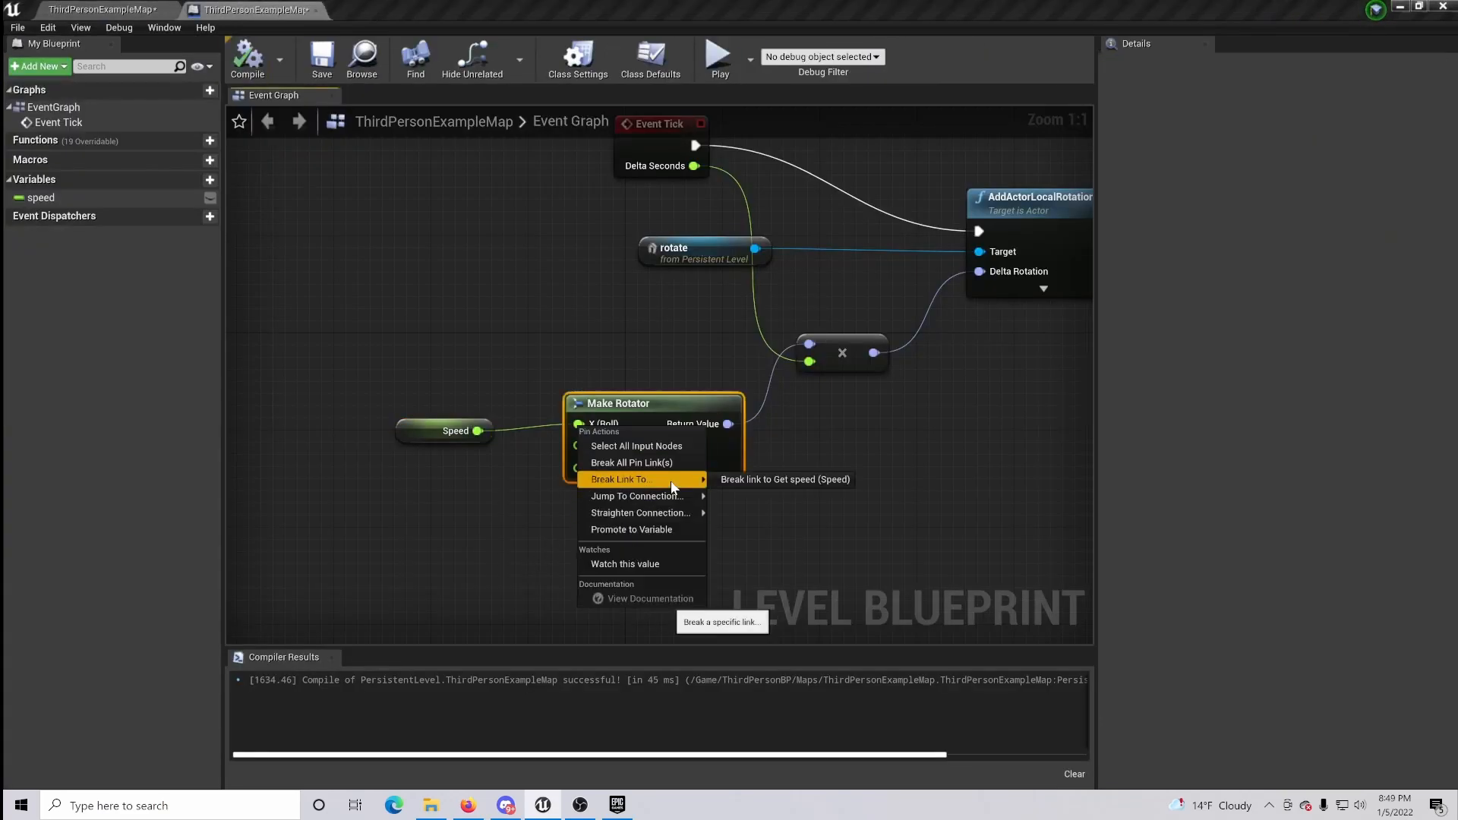
left_click(785, 478)
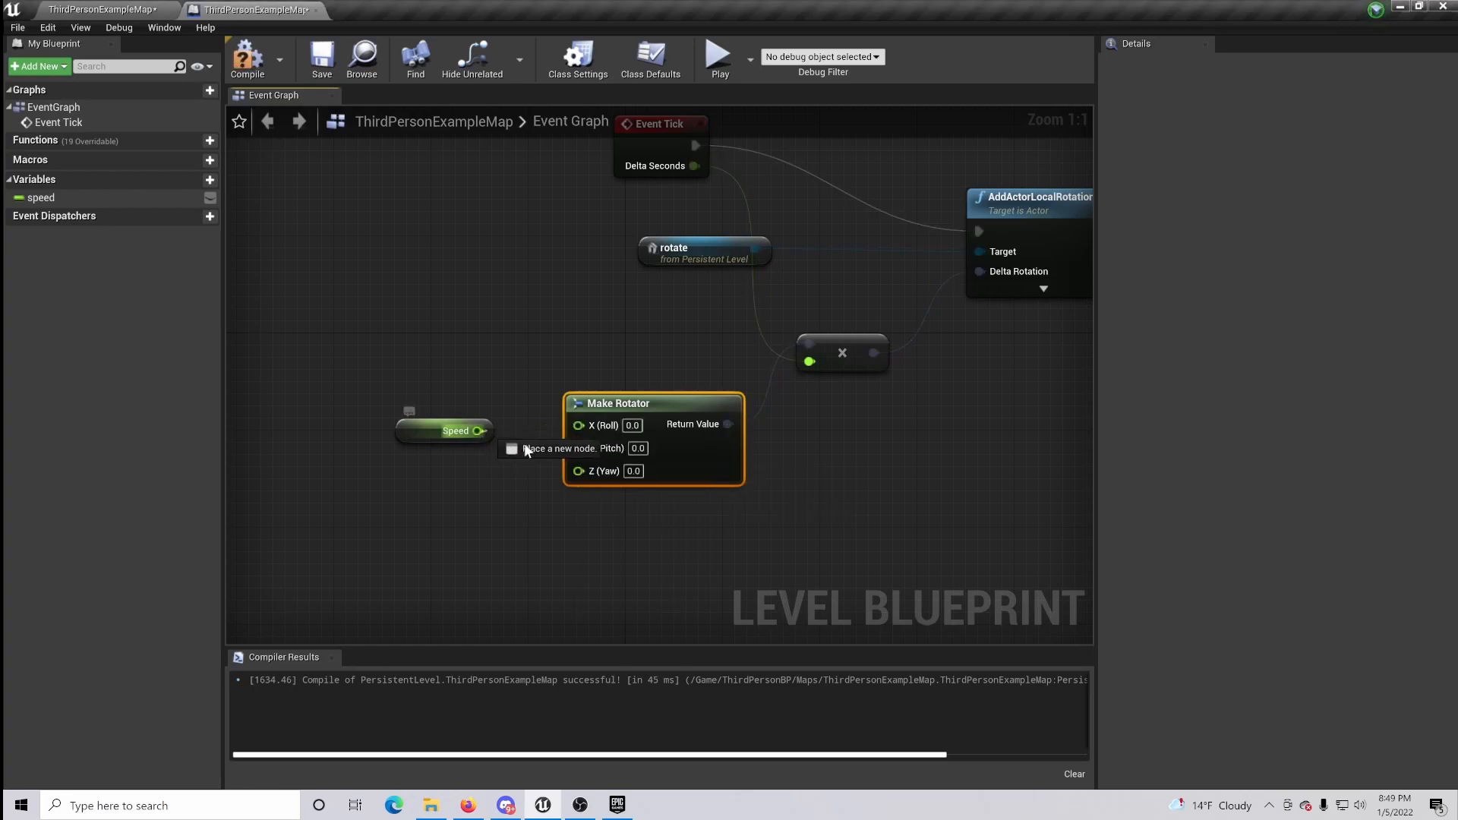
left_click_drag(477, 430, 577, 447)
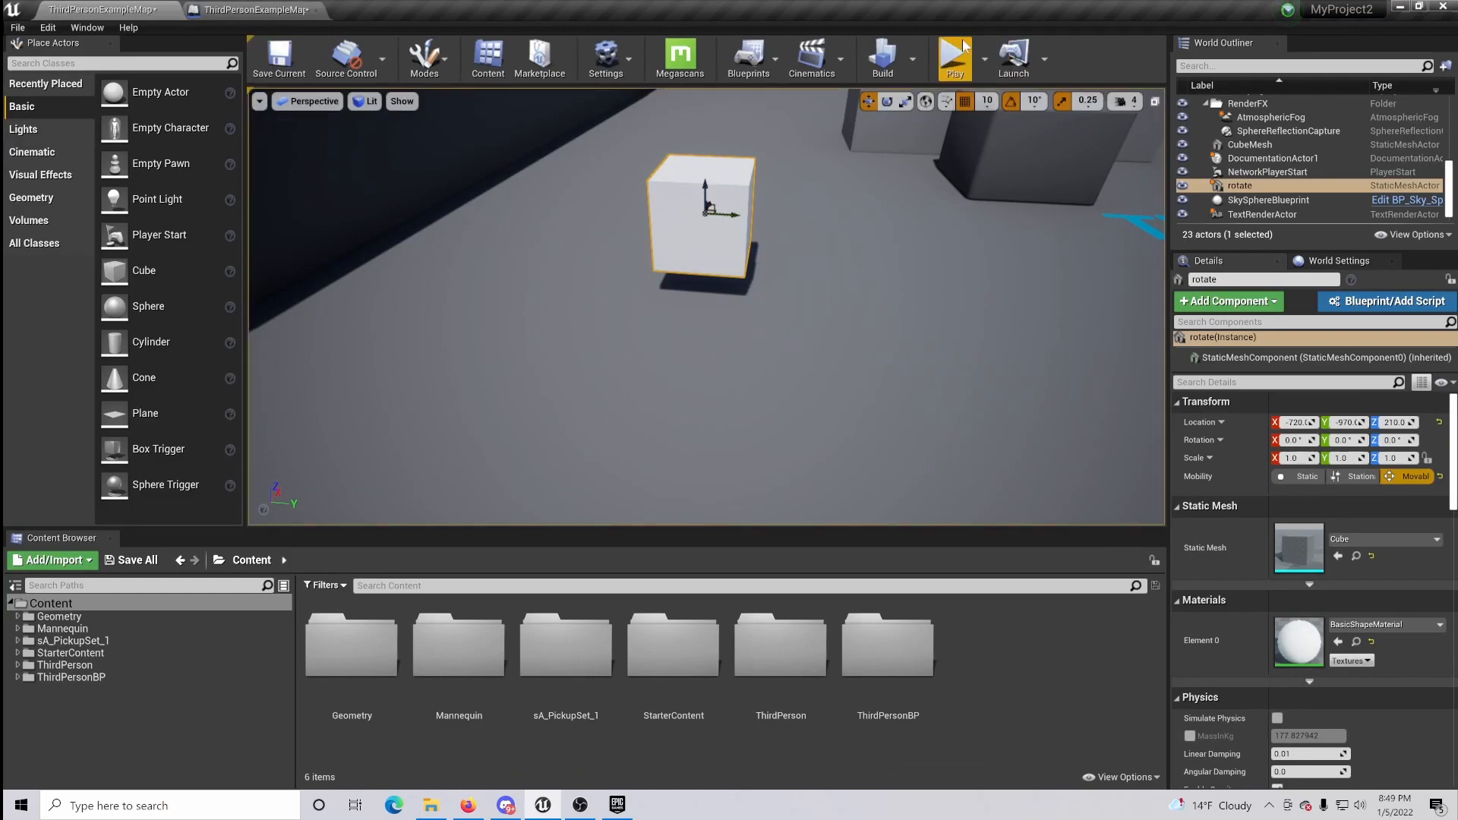
left_click(954, 53)
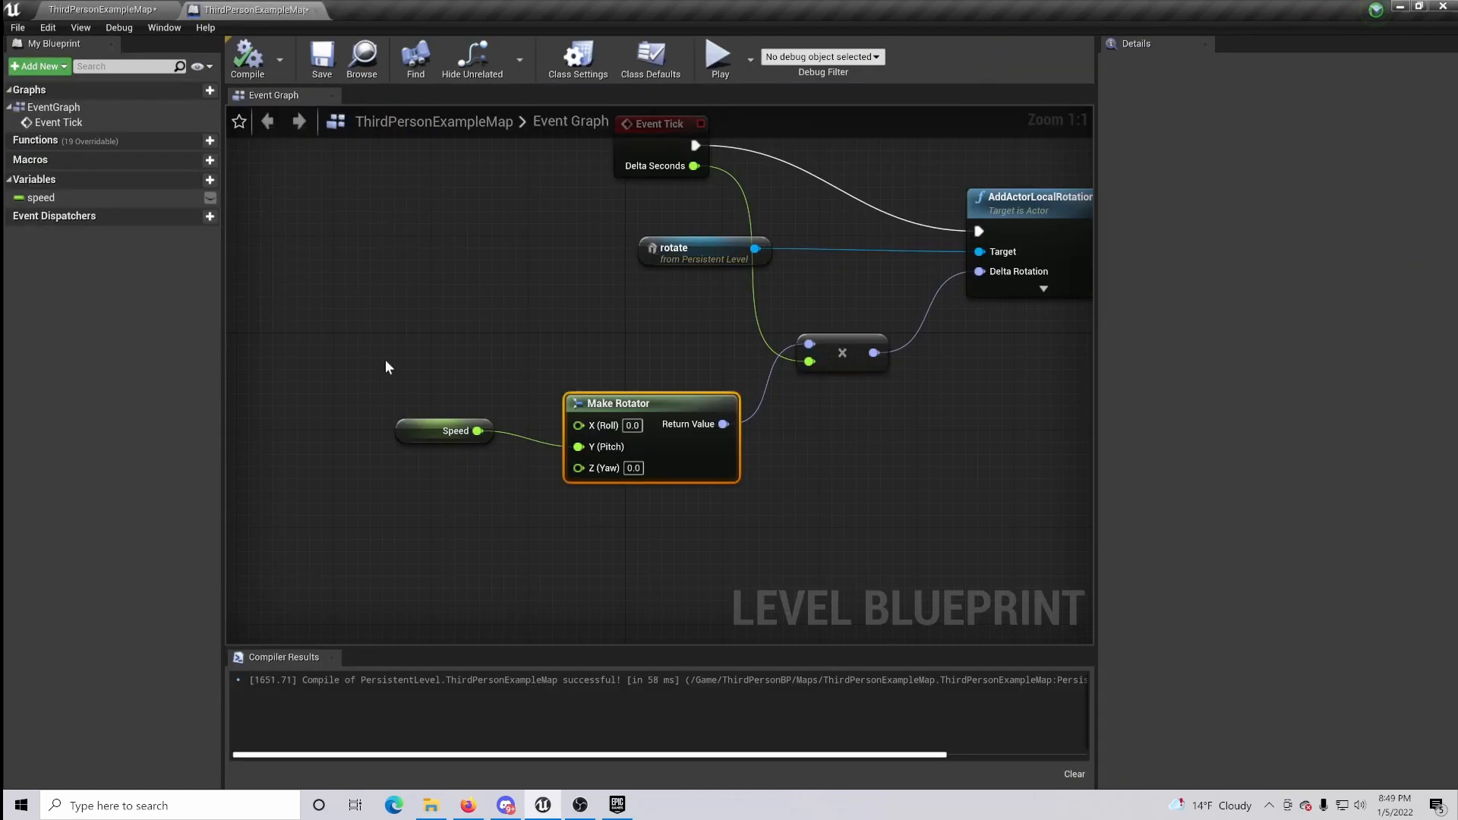
Step: Set speed's default to 50.0 and play the level to watch the cube spin
left_click(450, 432)
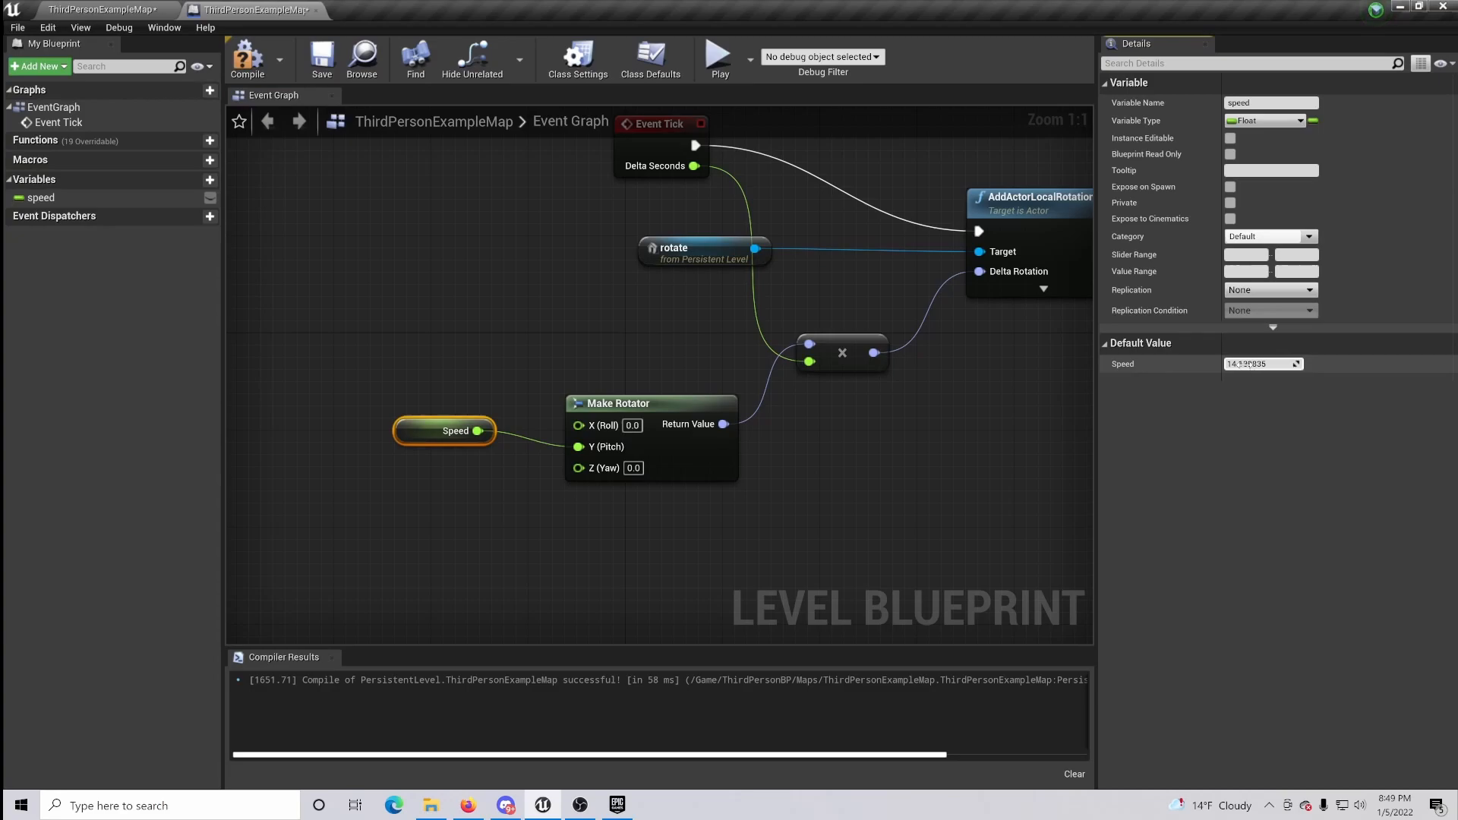
type("50.0")
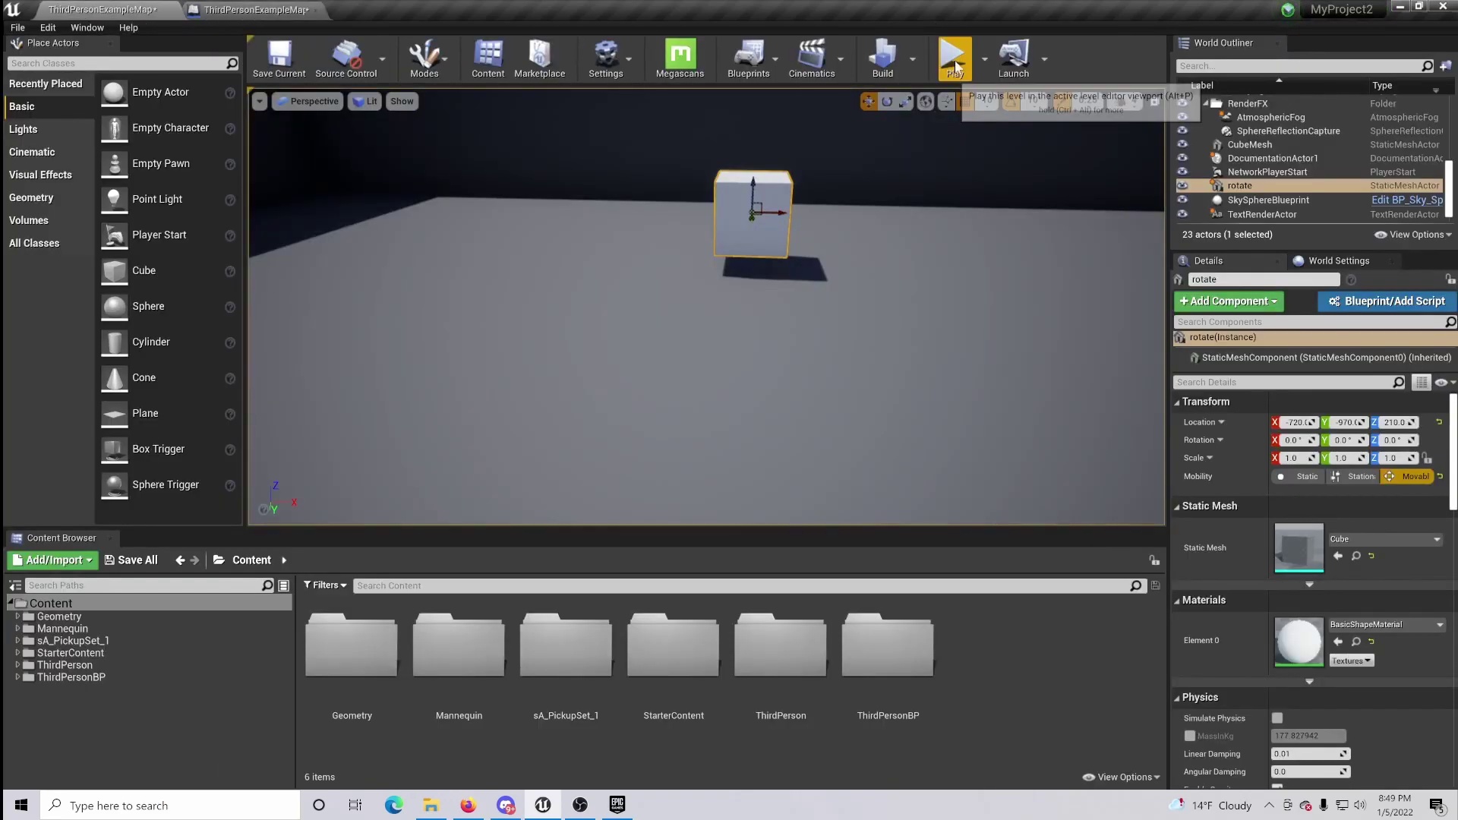
left_click(953, 55)
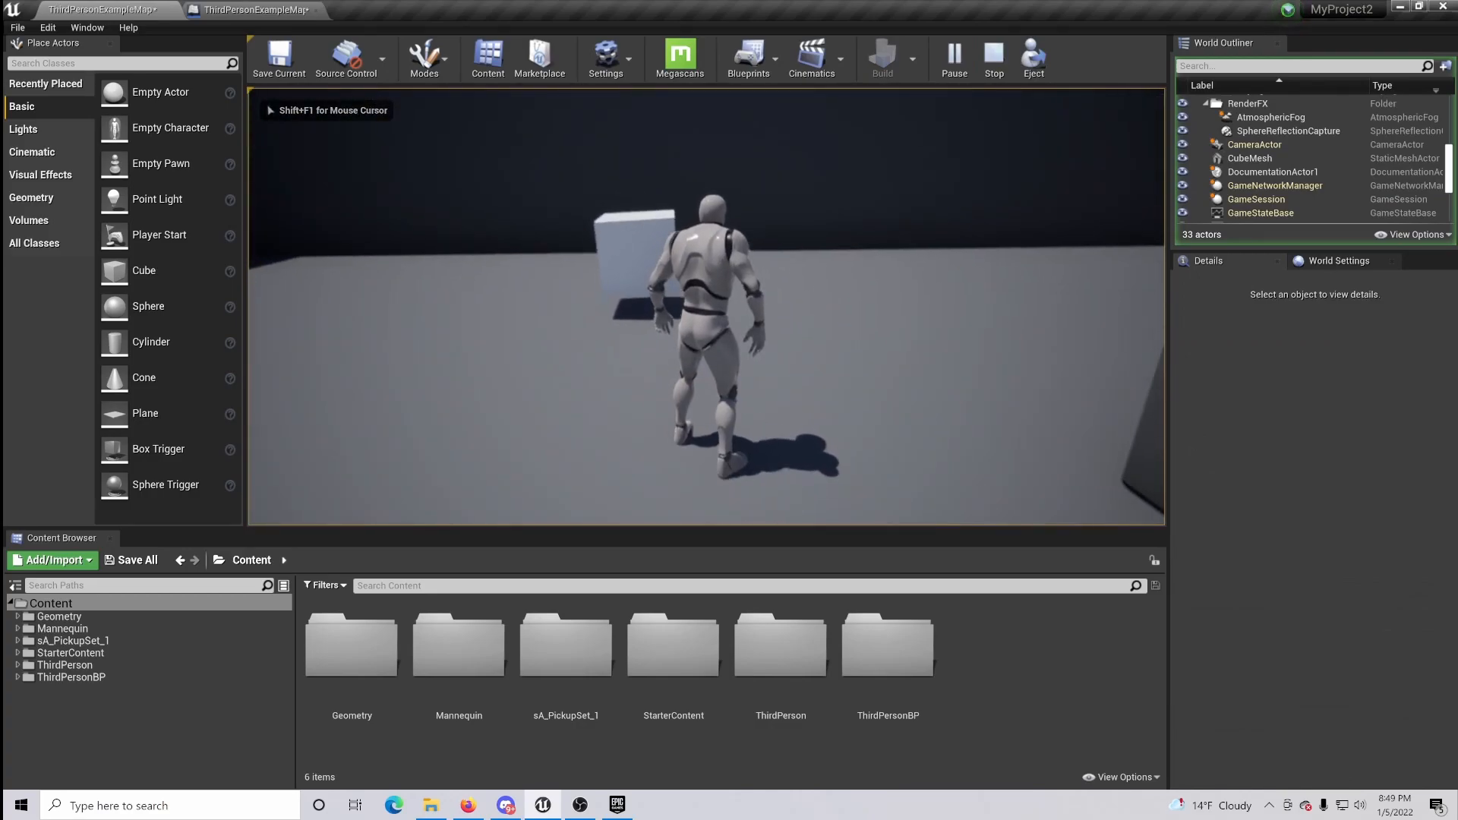
Step: Return to the blueprint and raise speed's default value to 300.0
left_click(231, 8)
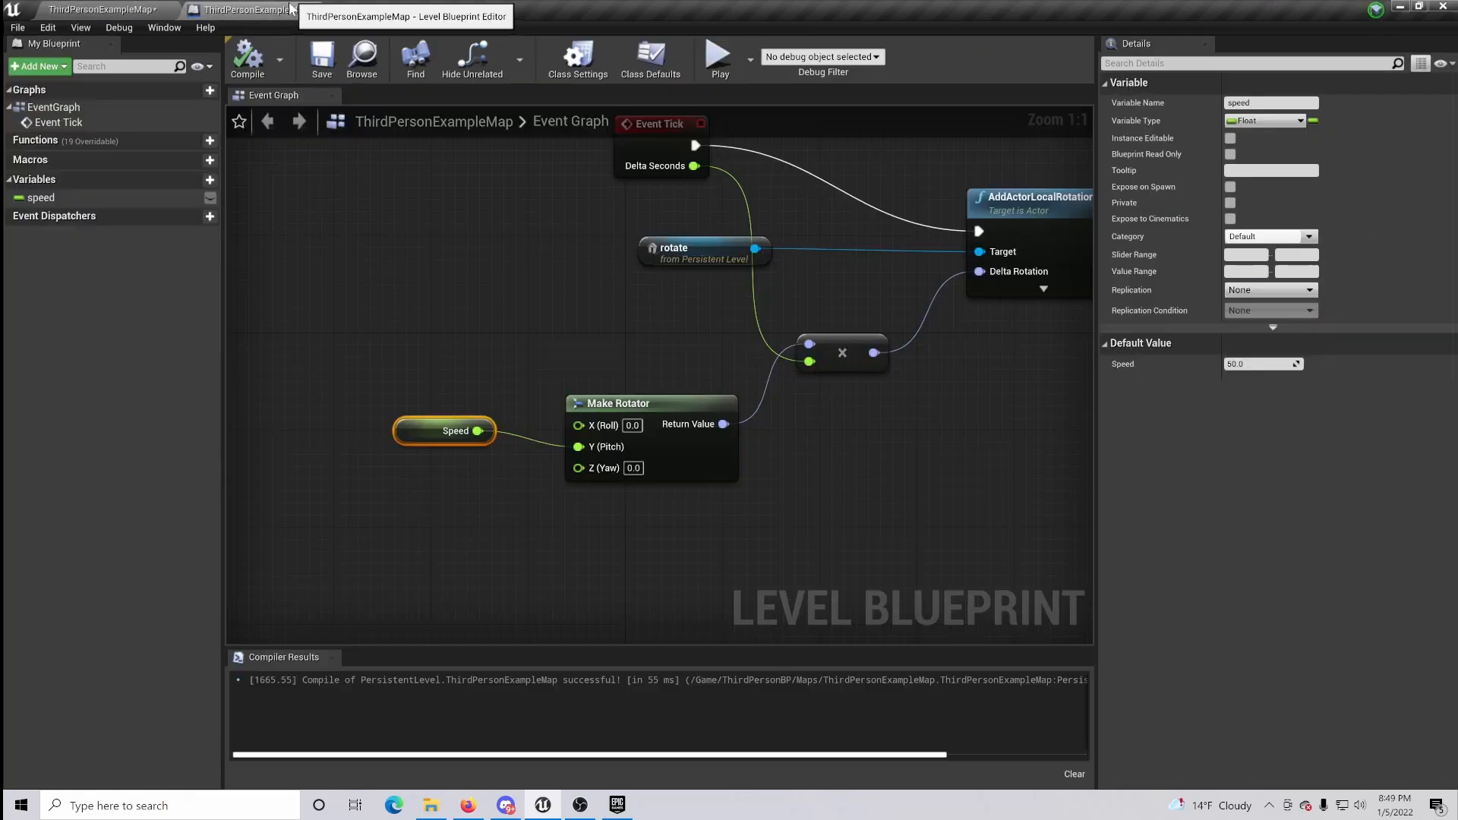
left_click(1257, 365)
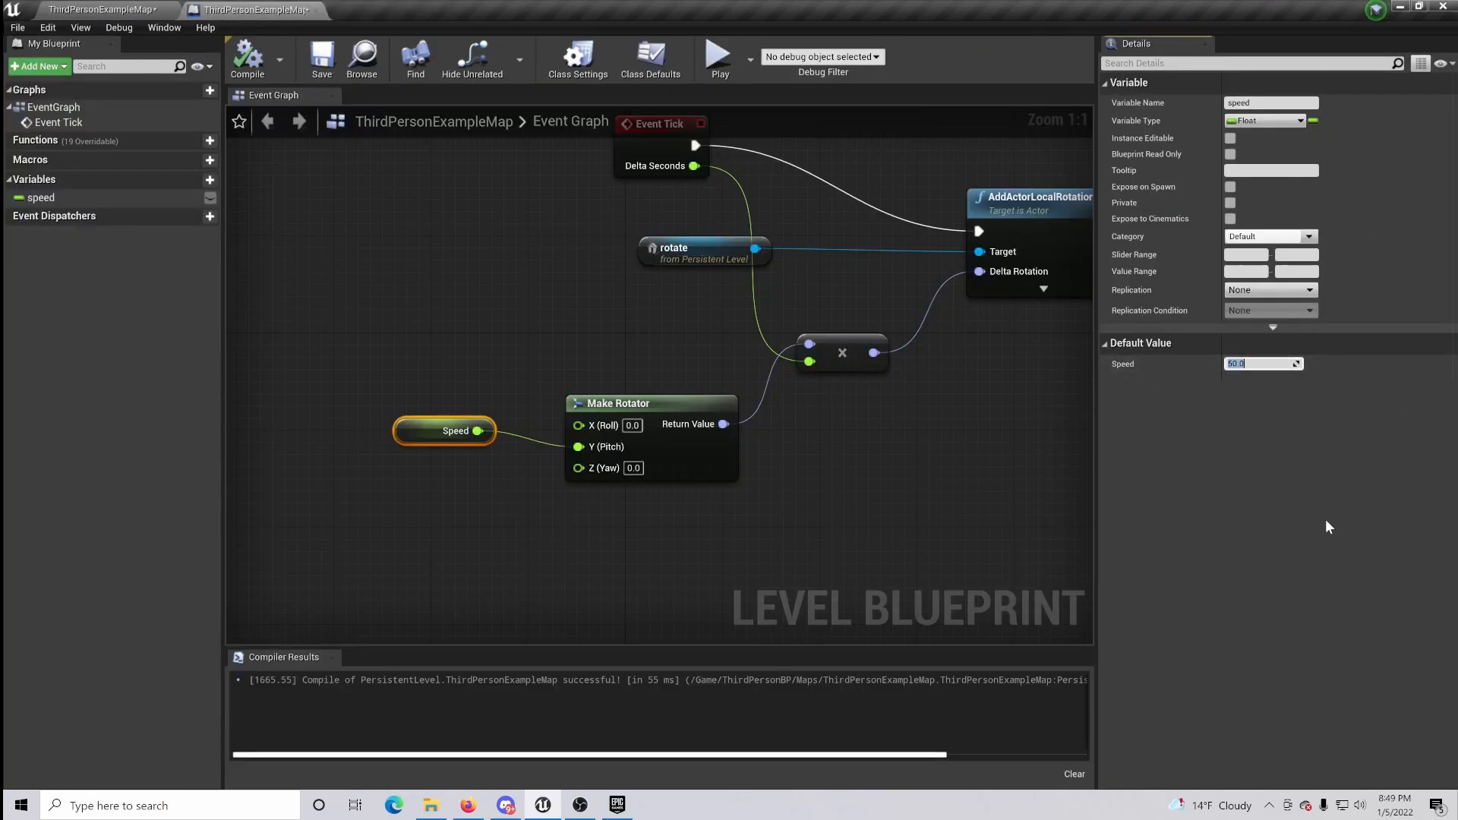
type("300.0")
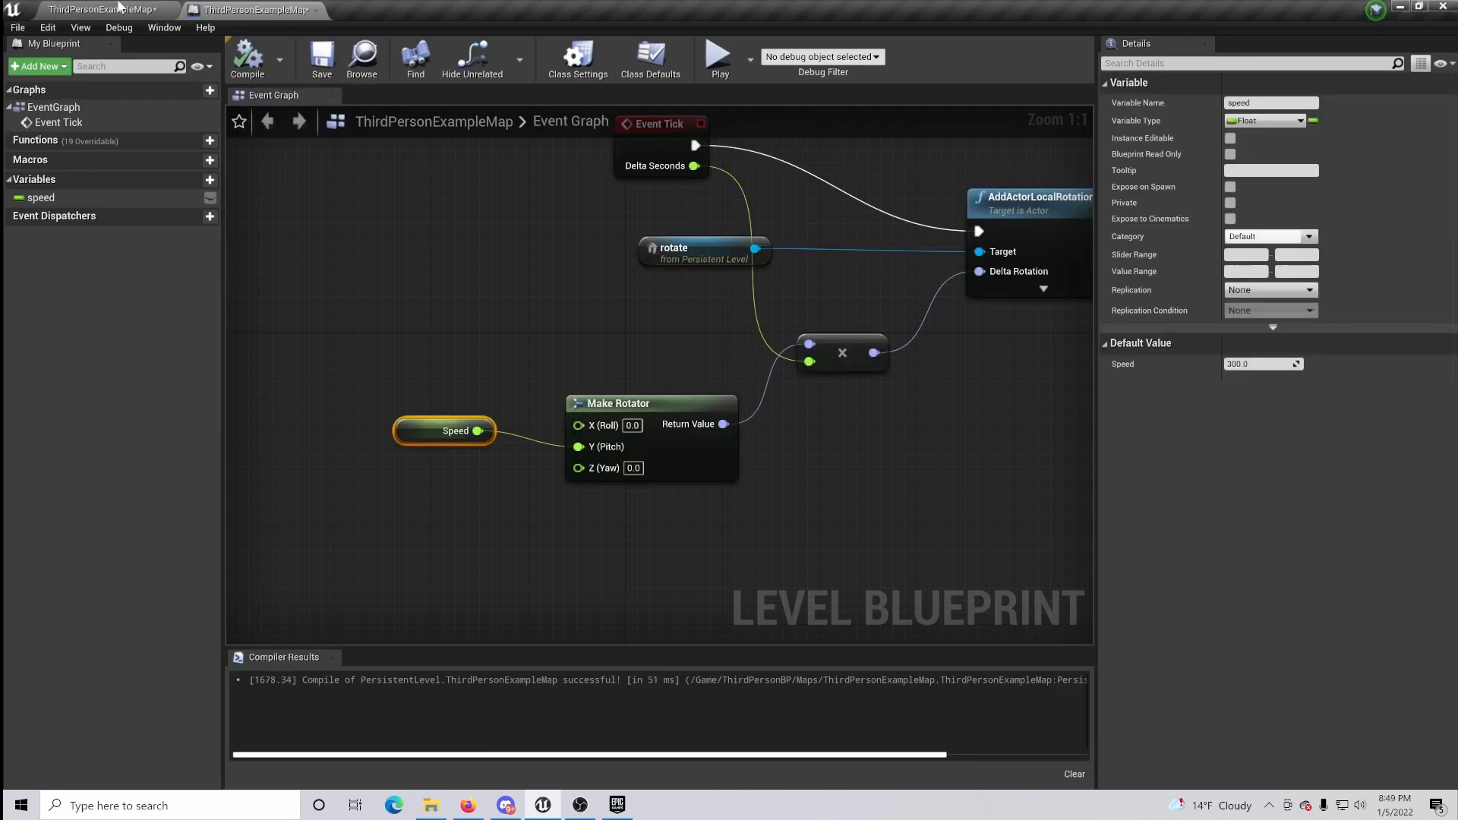